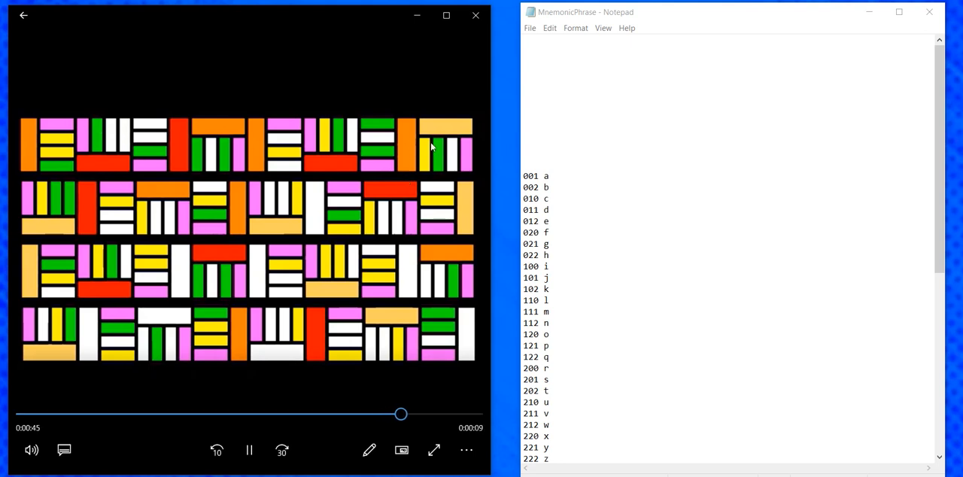
mouse_move(351, 233)
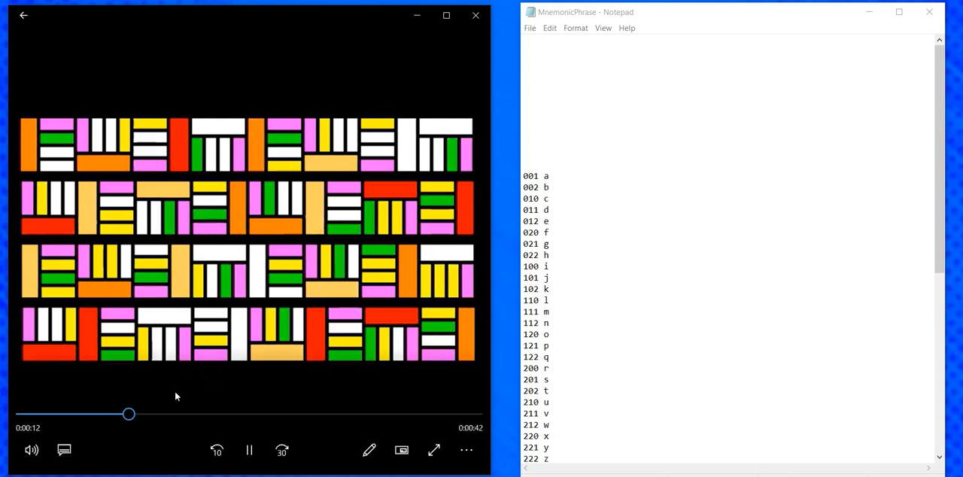
Rewind the Banano Bookshelf puzzle video to its beginning, where all books are white
drag(127, 414, 55, 414)
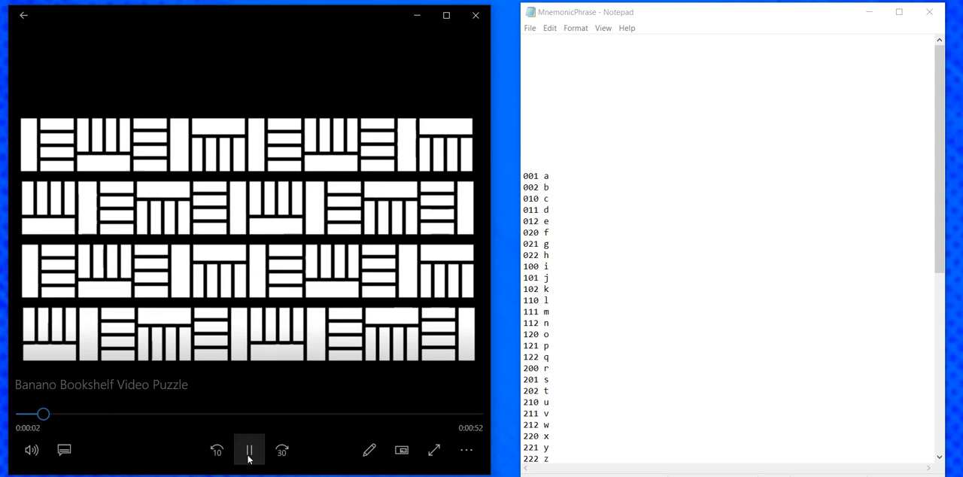
Pause the bookshelf video at about 0:04, showing the first coloured books
click(249, 450)
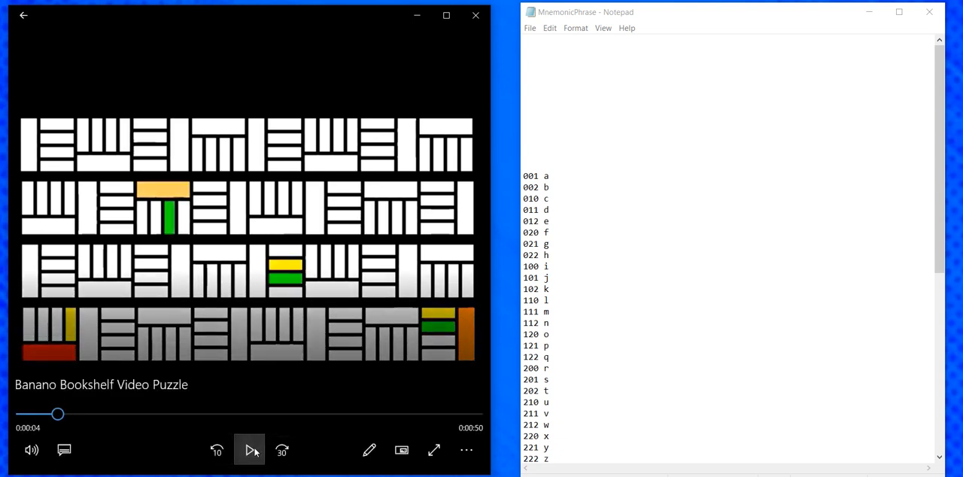
click(249, 450)
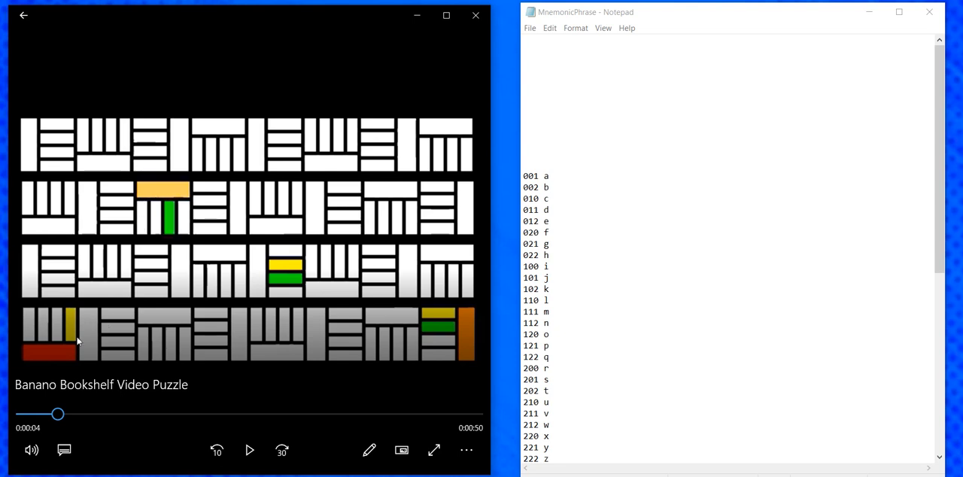
mouse_move(49, 356)
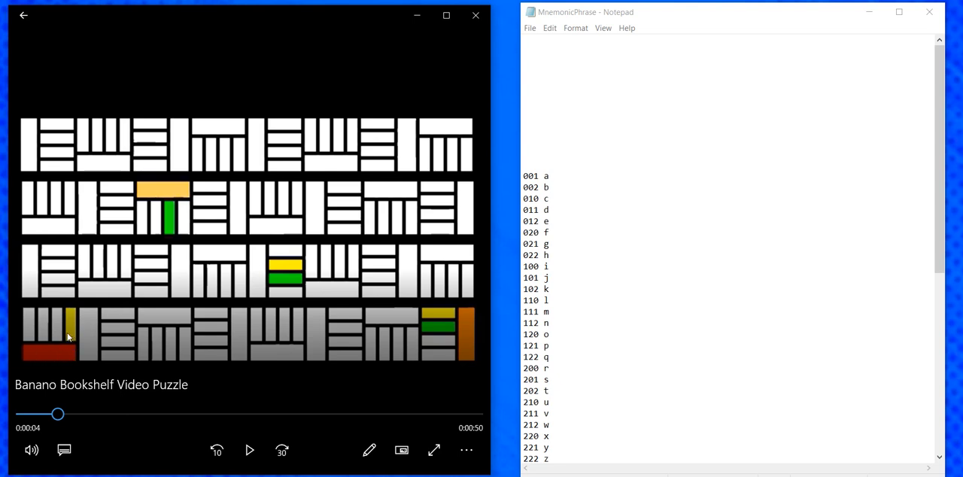
mouse_move(57, 327)
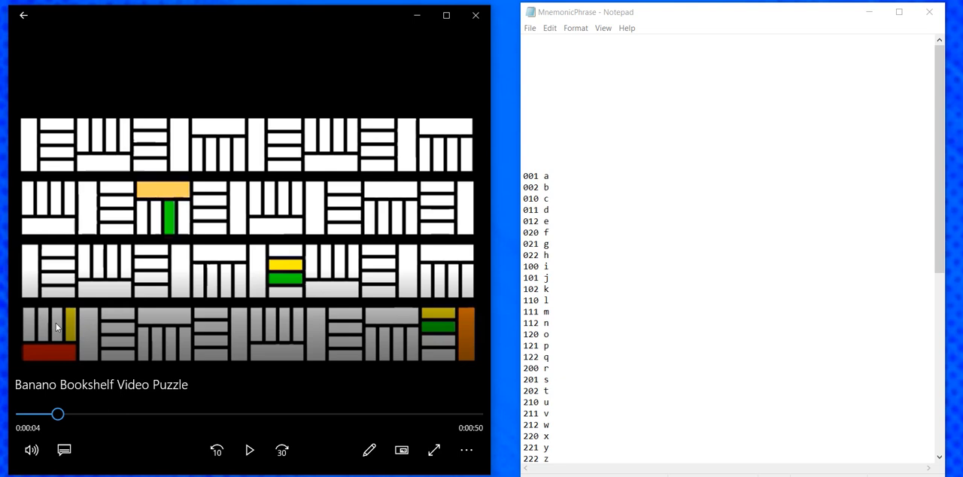
mouse_move(68, 334)
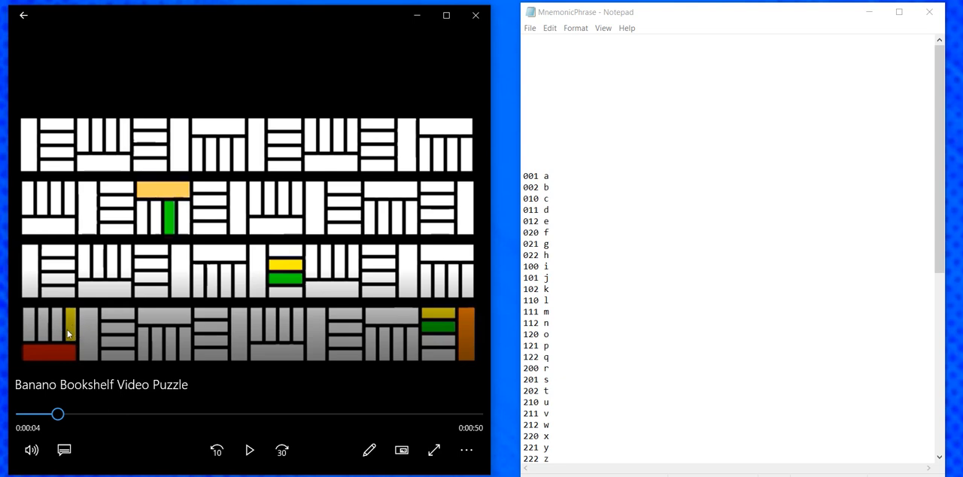
mouse_move(39, 325)
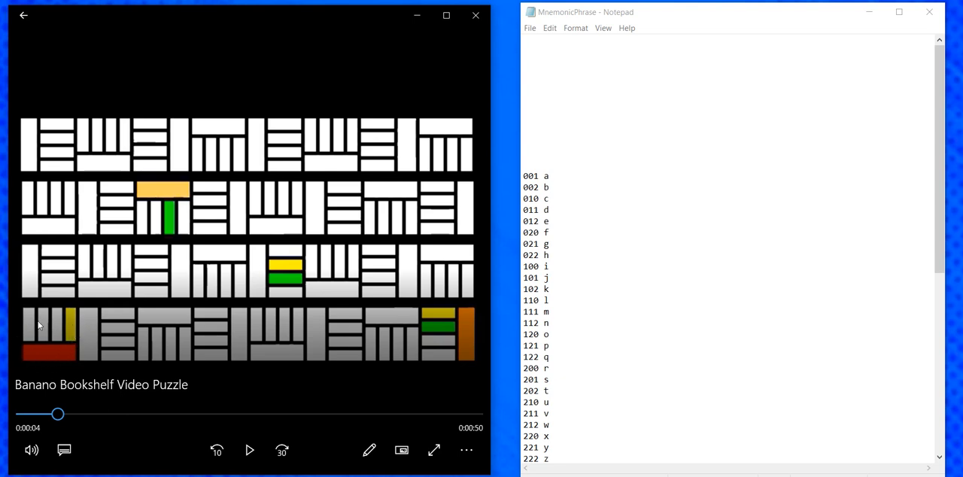
mouse_move(58, 366)
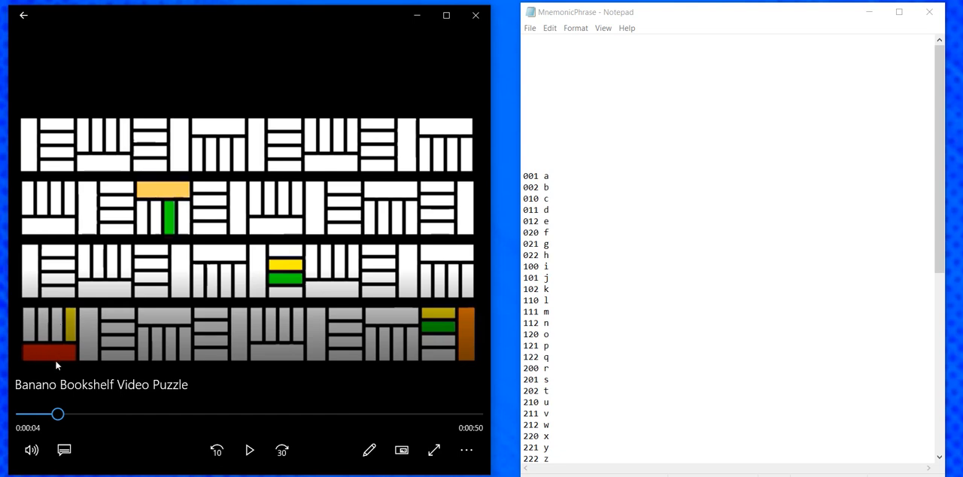
mouse_move(169, 190)
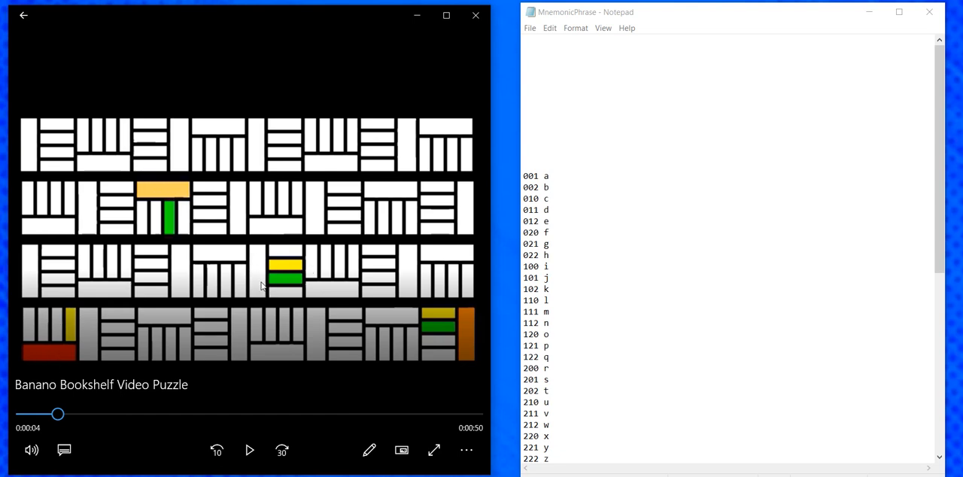
mouse_move(466, 360)
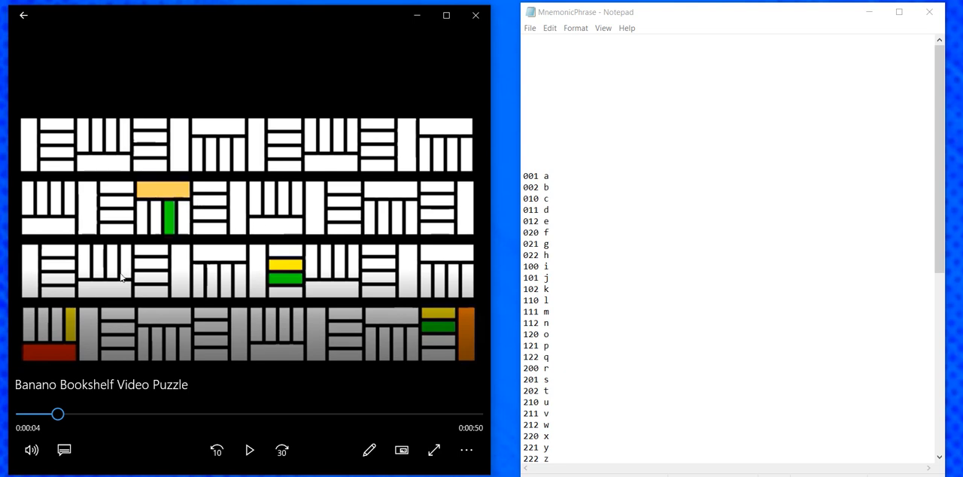
mouse_move(261, 259)
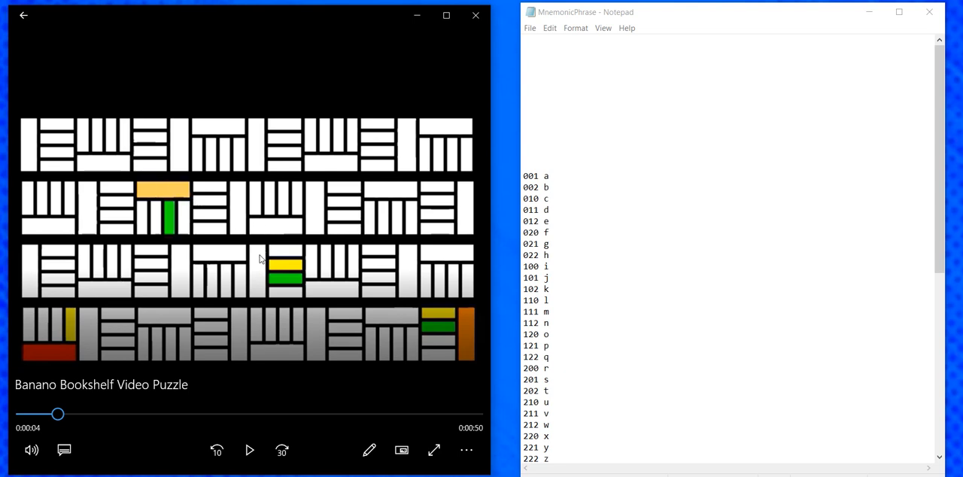
mouse_move(173, 193)
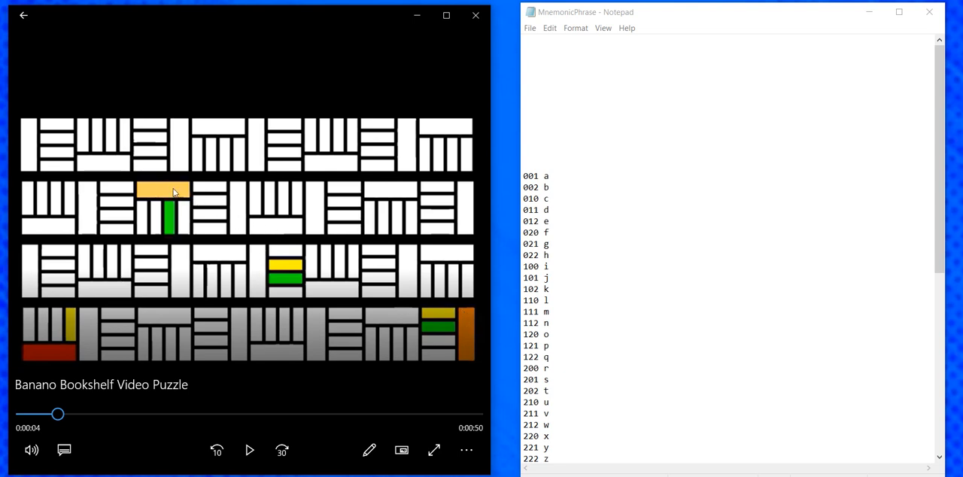
mouse_move(244, 255)
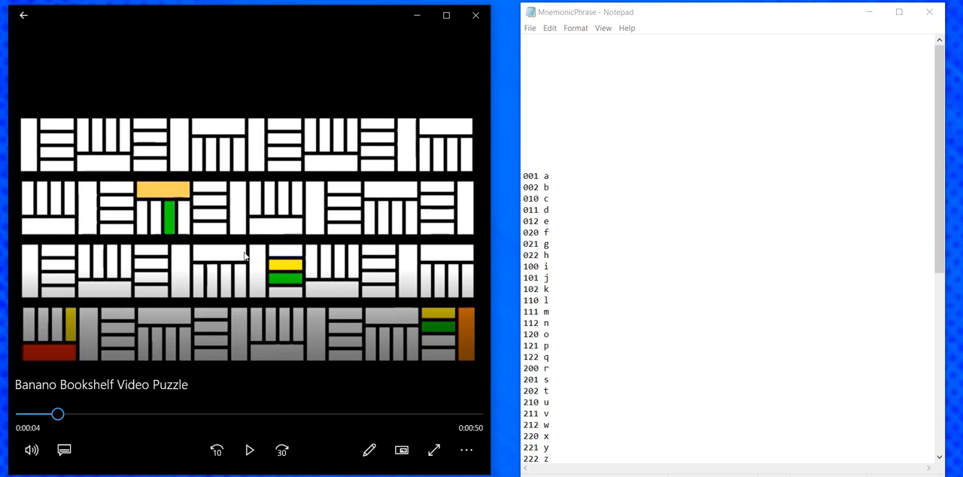
mouse_move(169, 194)
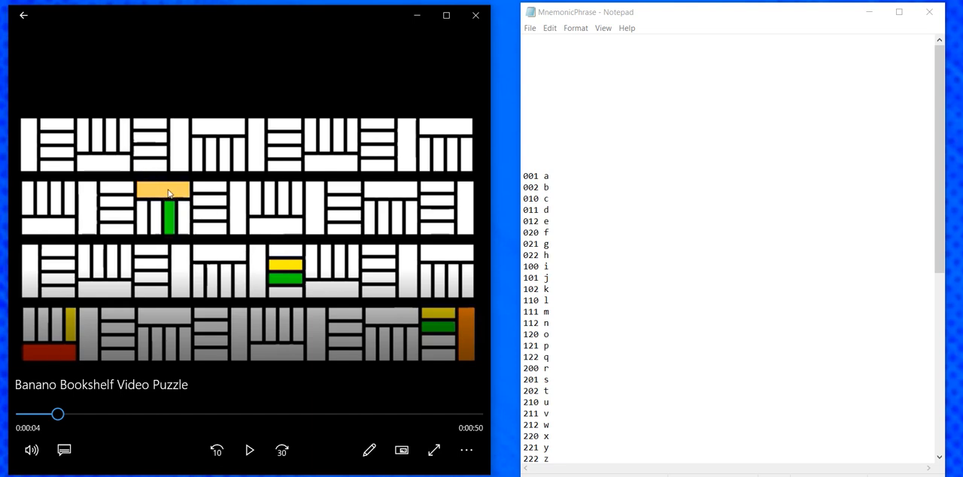
mouse_move(117, 342)
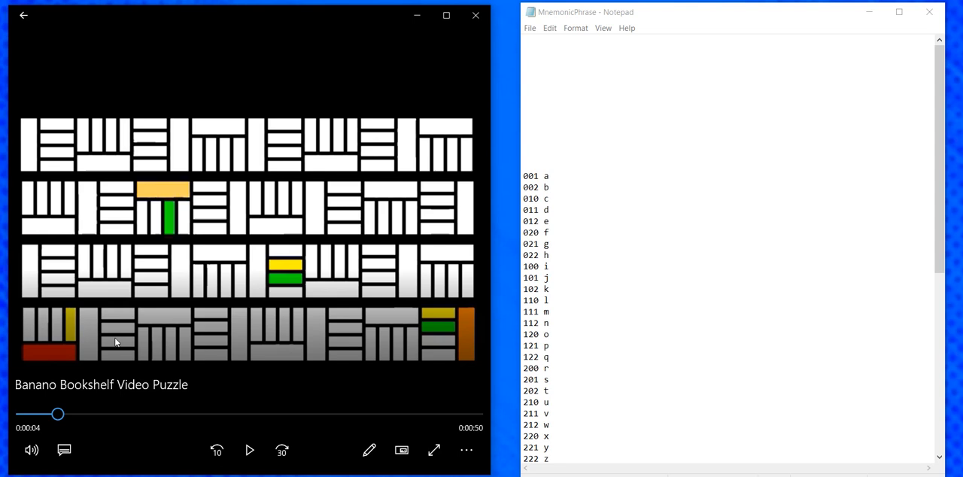
mouse_move(231, 234)
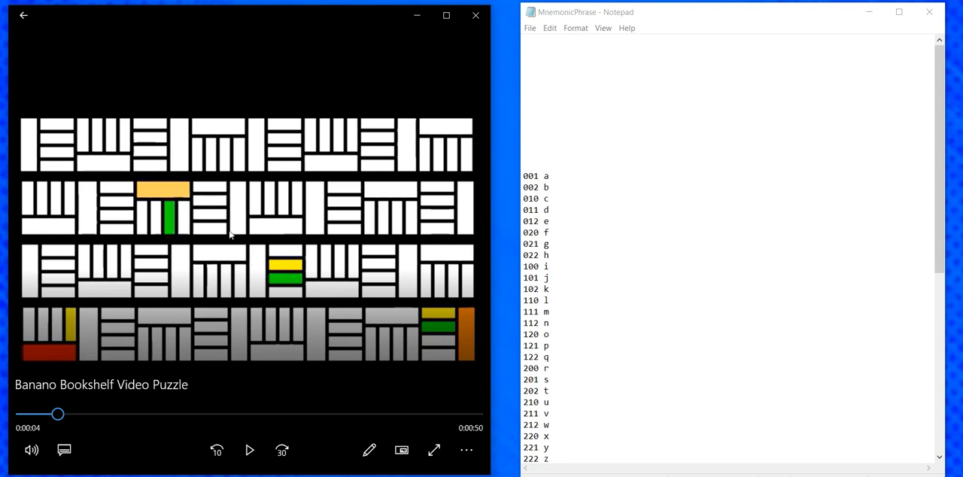
mouse_move(110, 255)
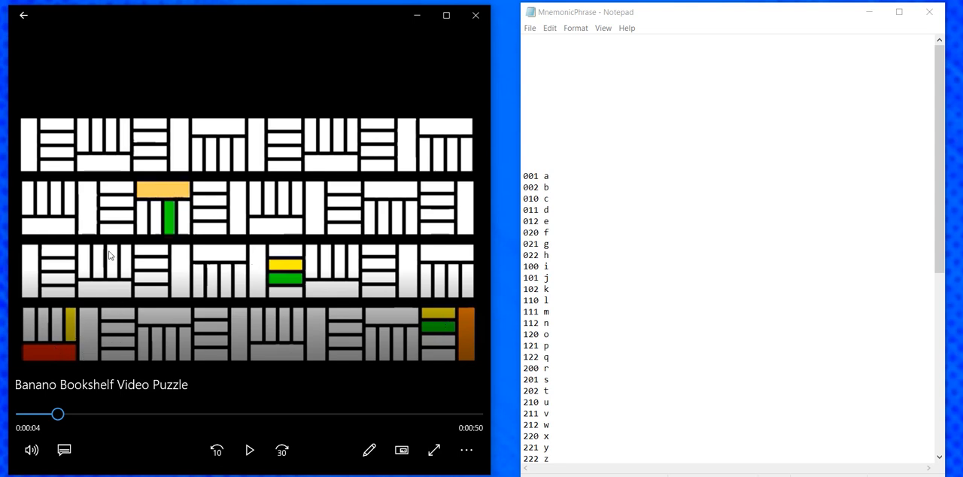
mouse_move(281, 266)
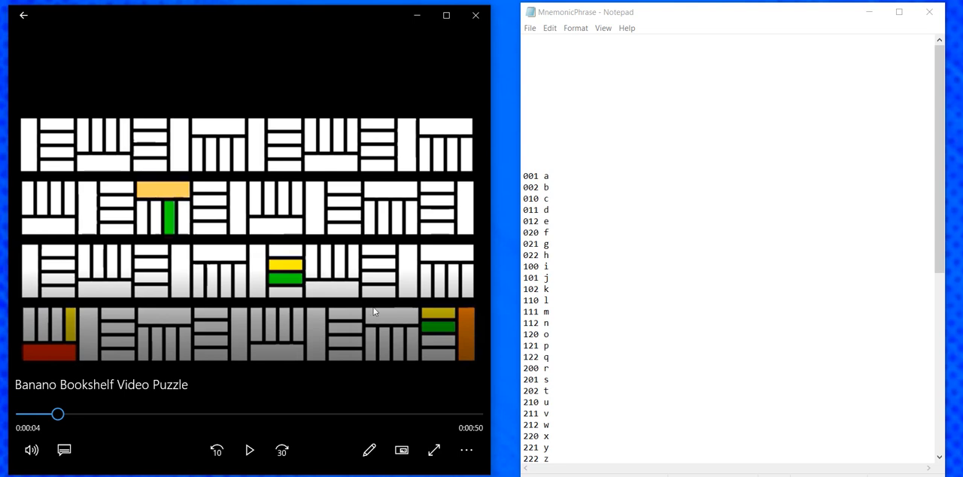
mouse_move(182, 225)
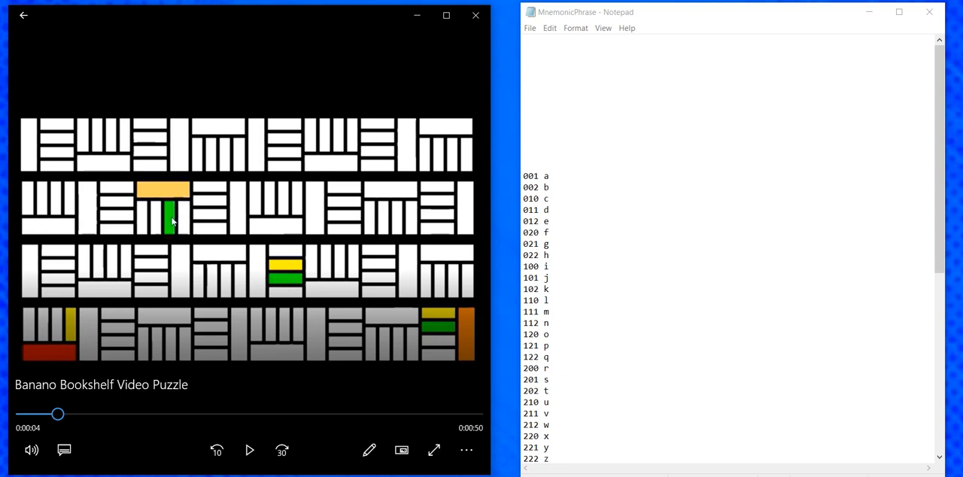
mouse_move(185, 220)
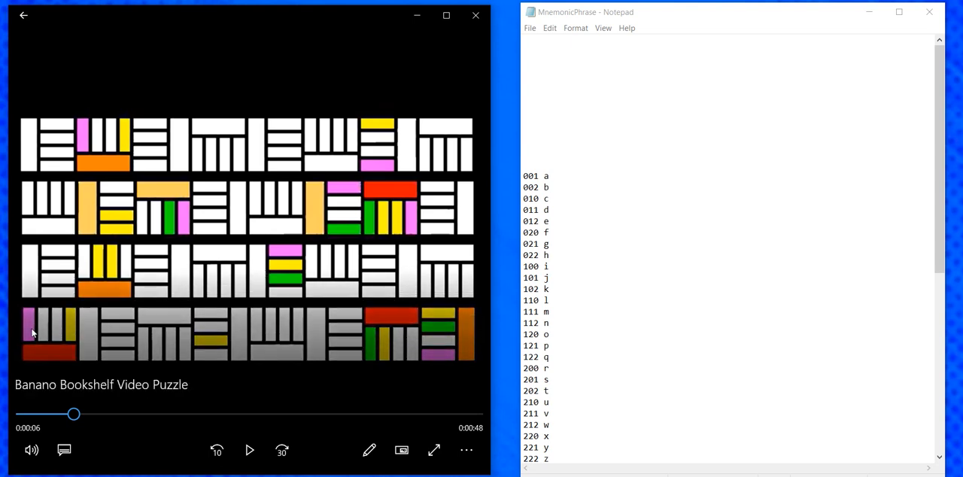
mouse_move(396, 303)
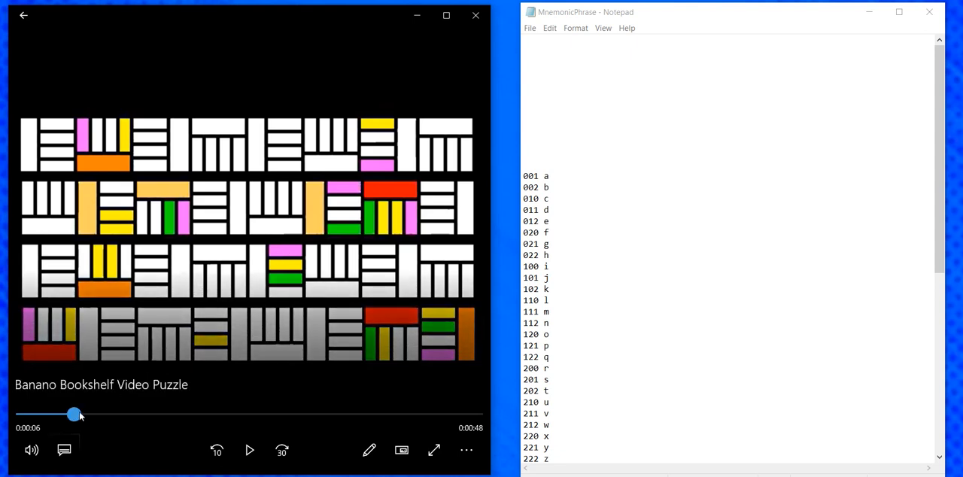
drag(74, 414, 109, 414)
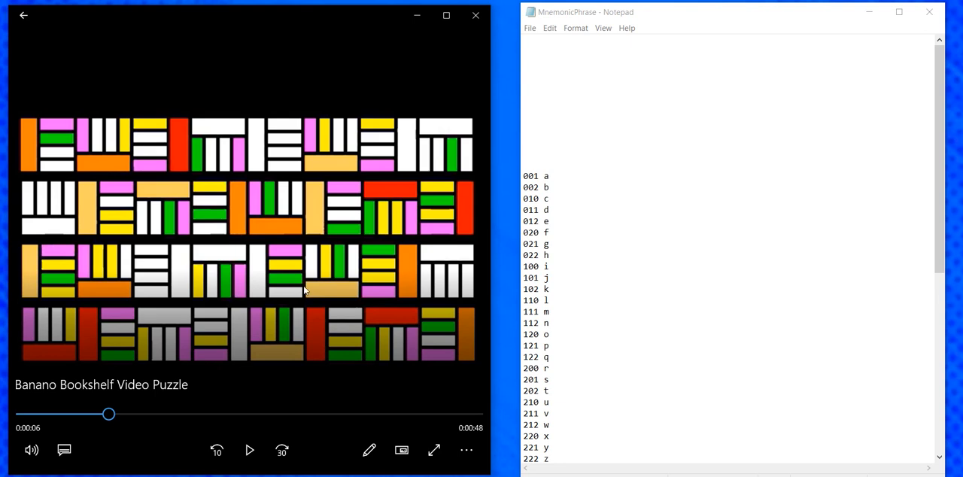
mouse_move(464, 163)
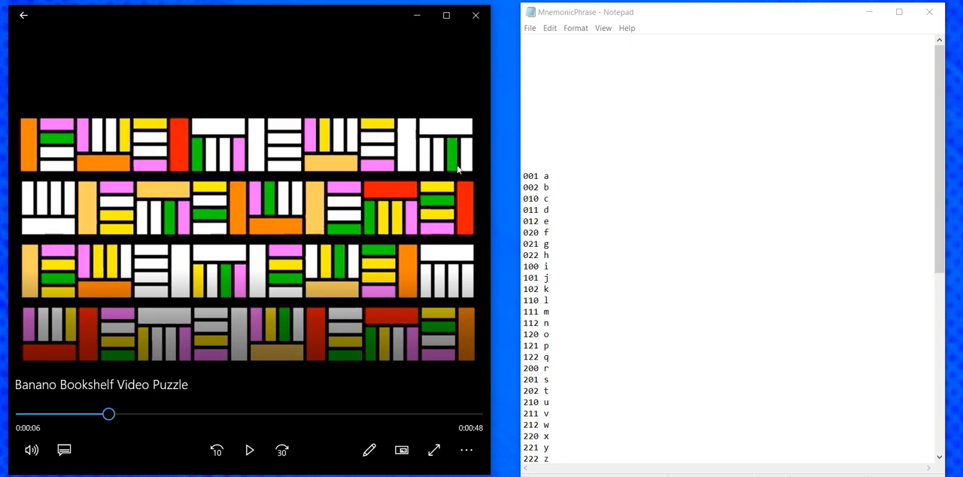
mouse_move(458, 130)
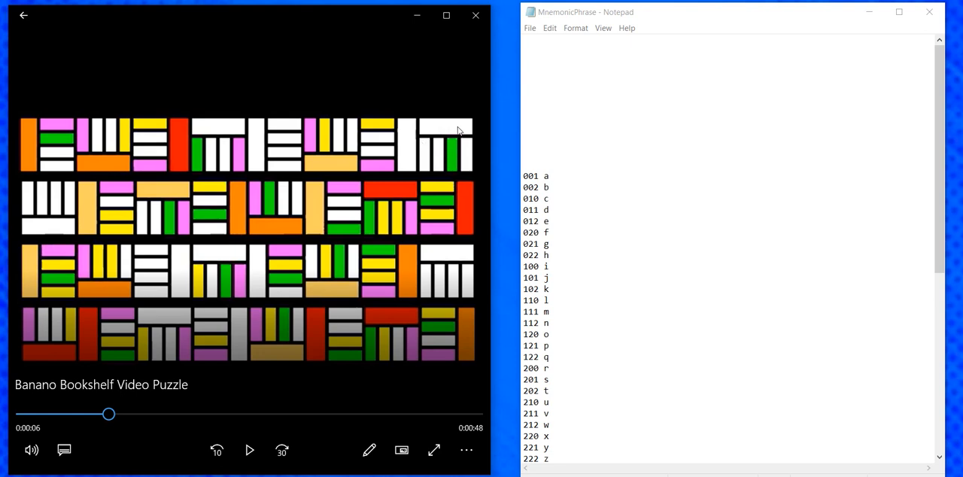
mouse_move(425, 226)
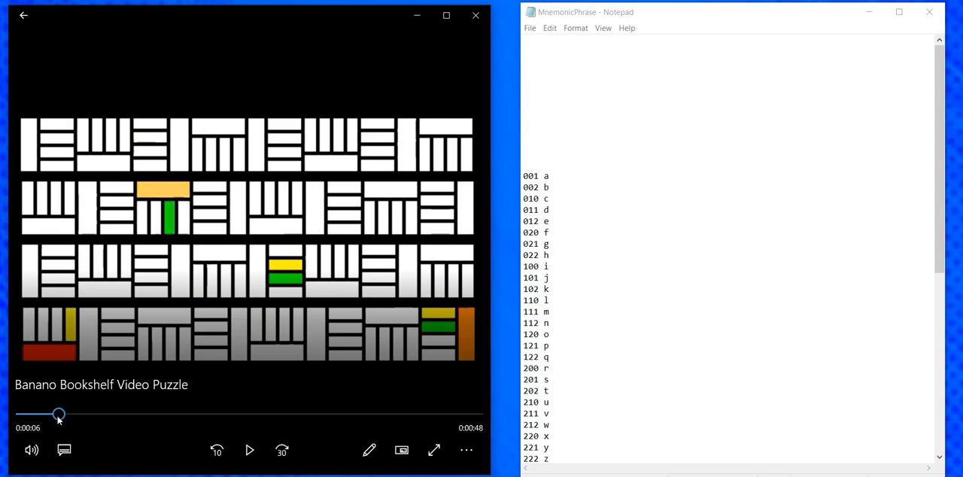
mouse_move(208, 200)
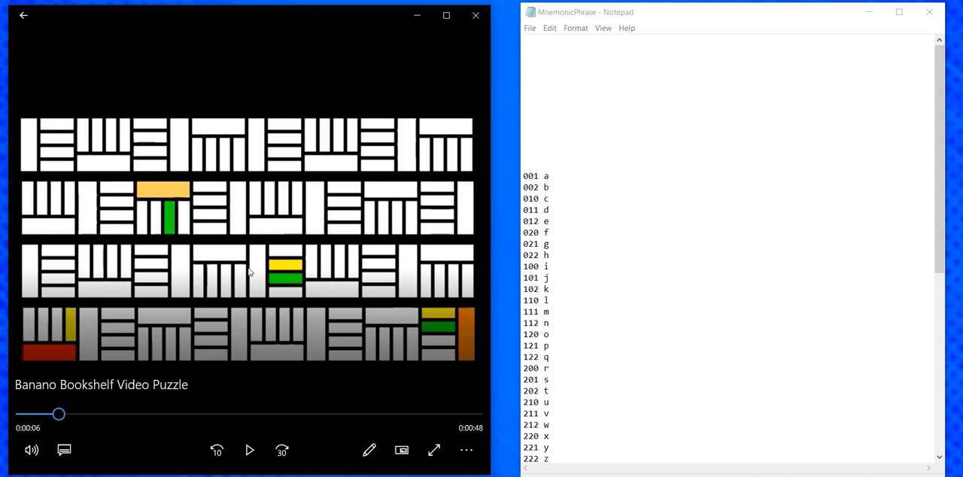
mouse_move(256, 249)
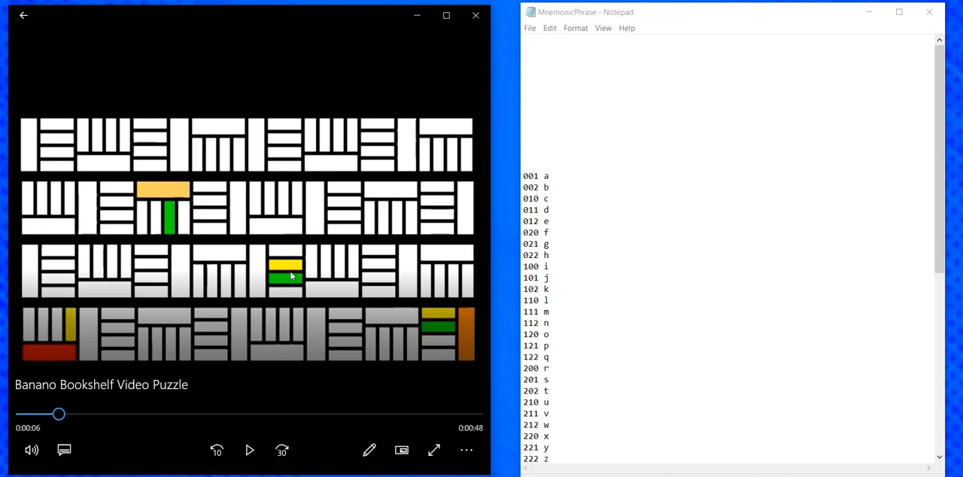
mouse_move(277, 267)
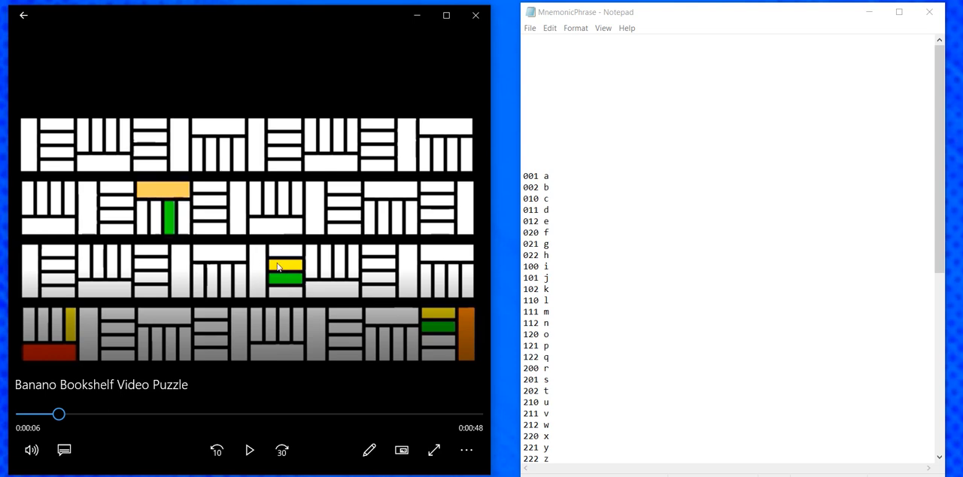
mouse_move(264, 271)
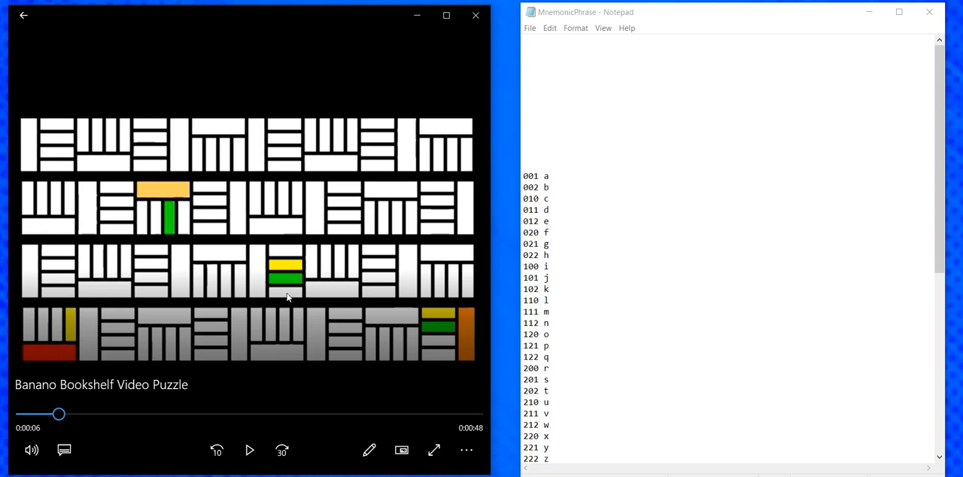
mouse_move(169, 188)
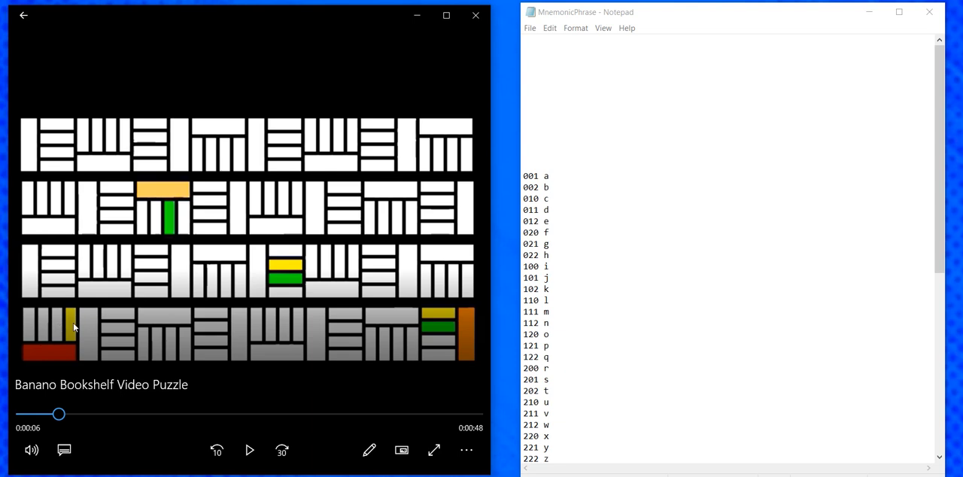
mouse_move(282, 266)
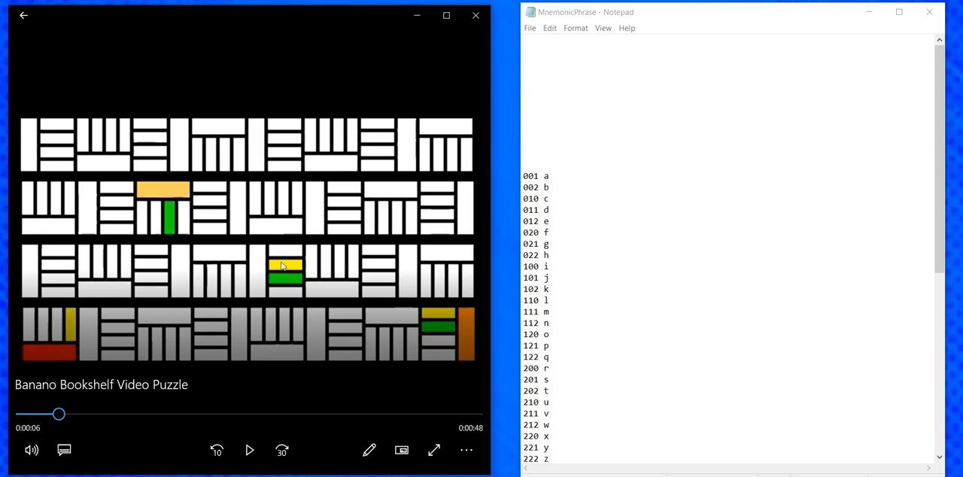
mouse_move(448, 334)
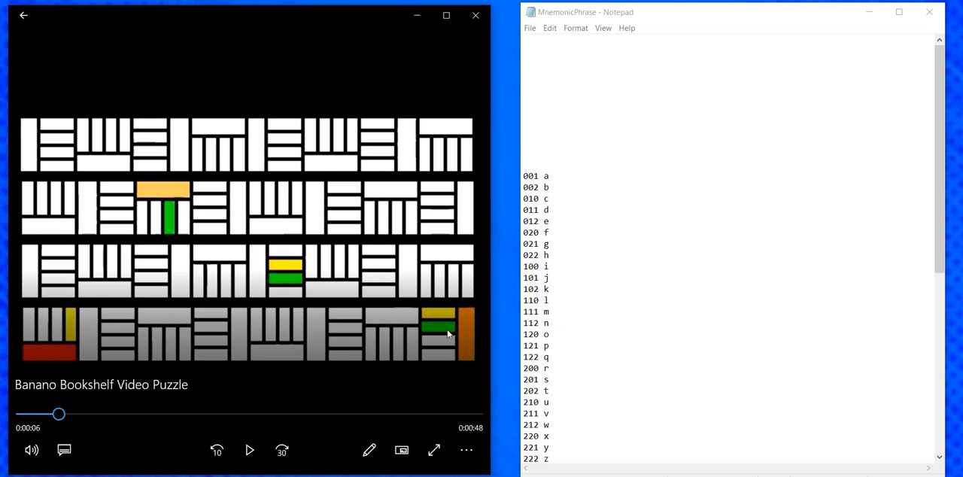
mouse_move(455, 325)
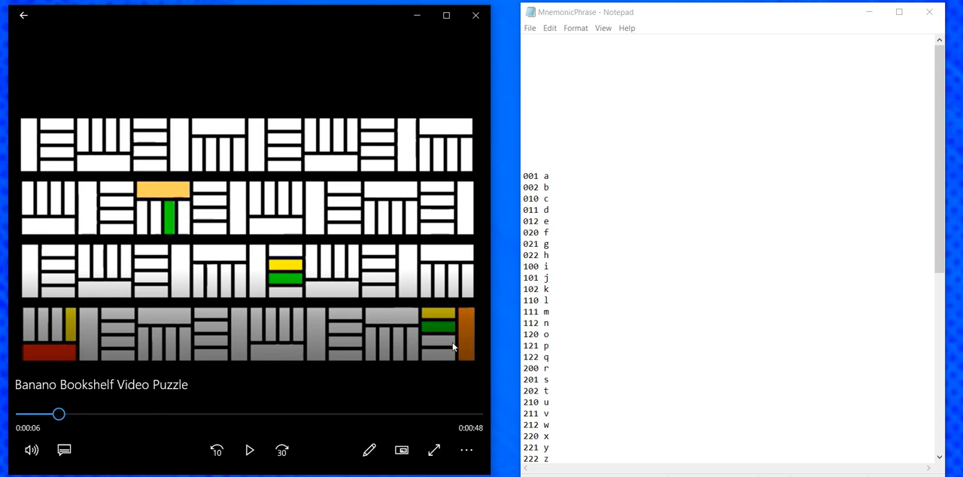
mouse_move(452, 346)
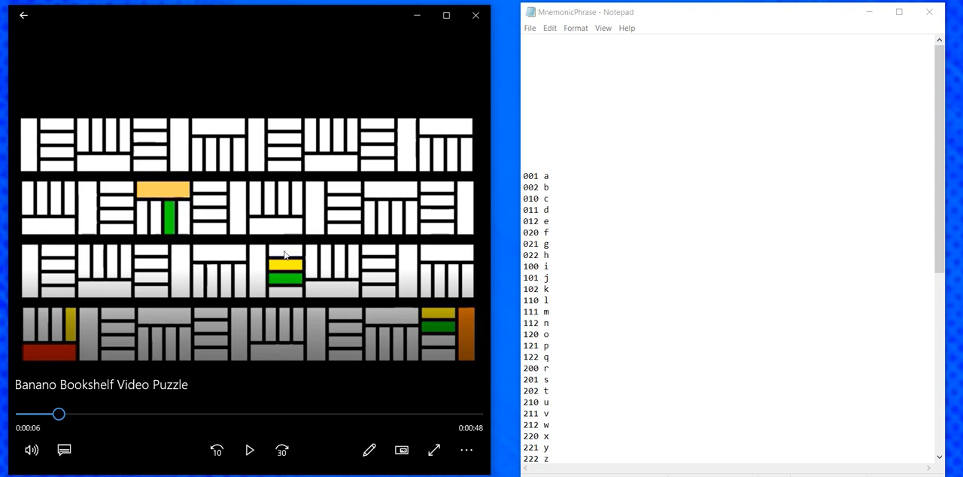
mouse_move(292, 267)
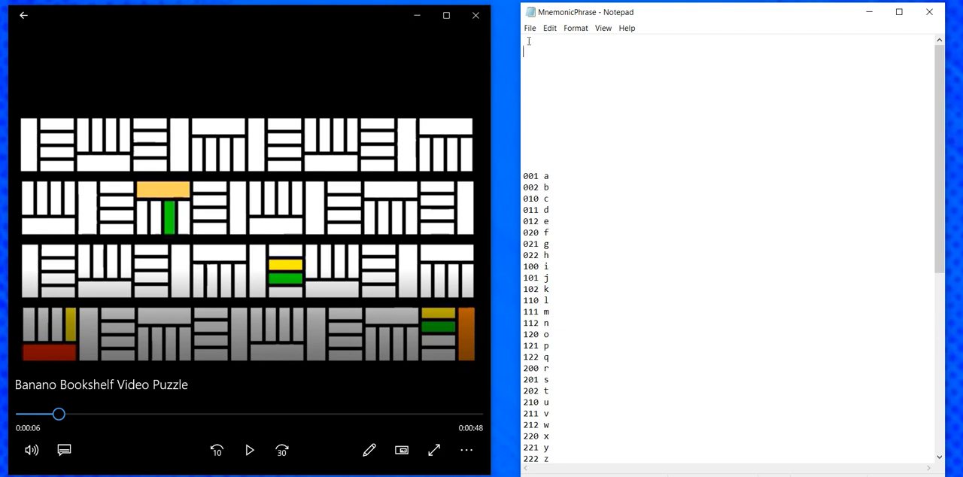
text(120)
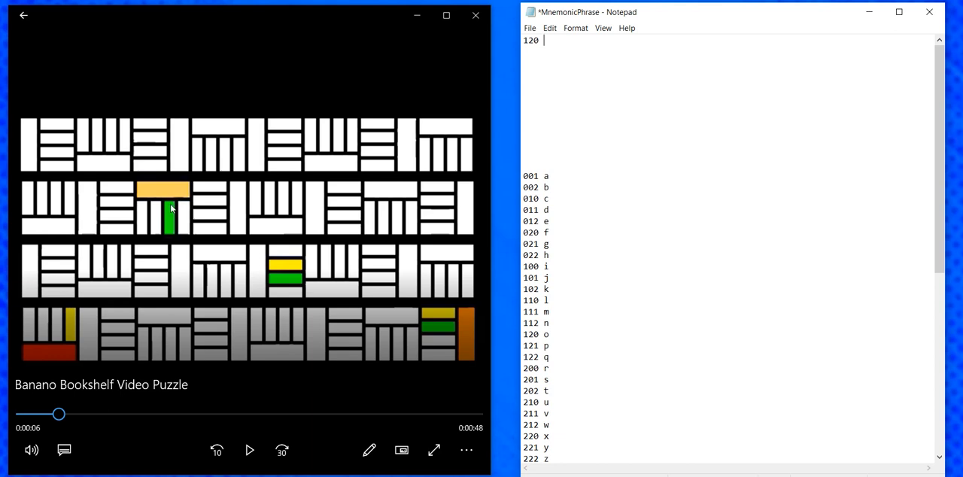
text(200)
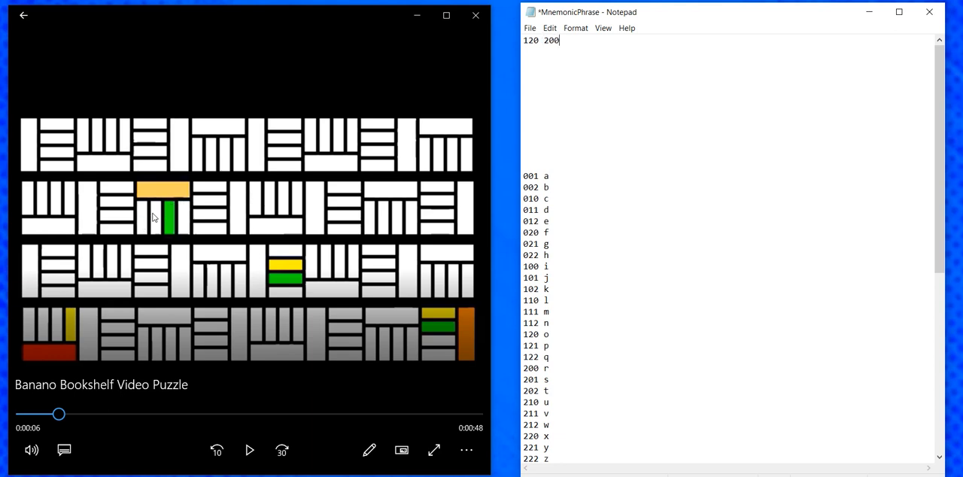
mouse_move(178, 187)
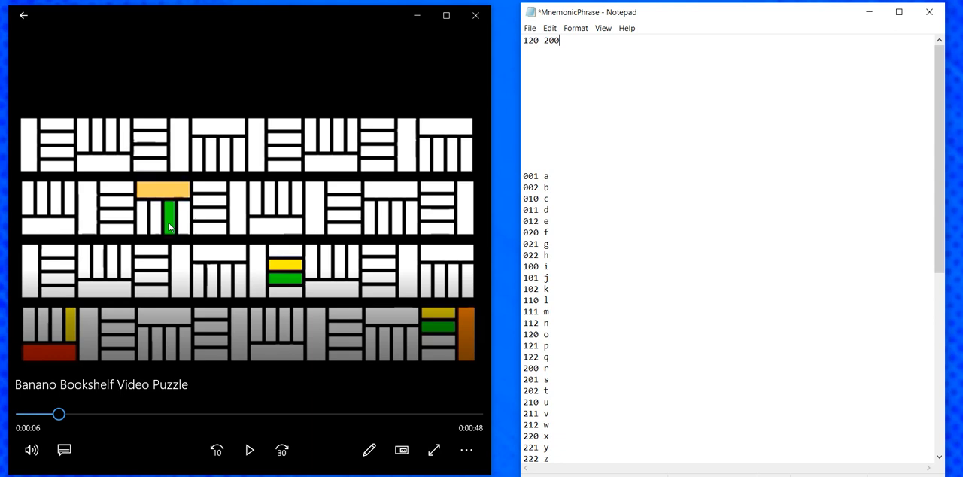
text(921)
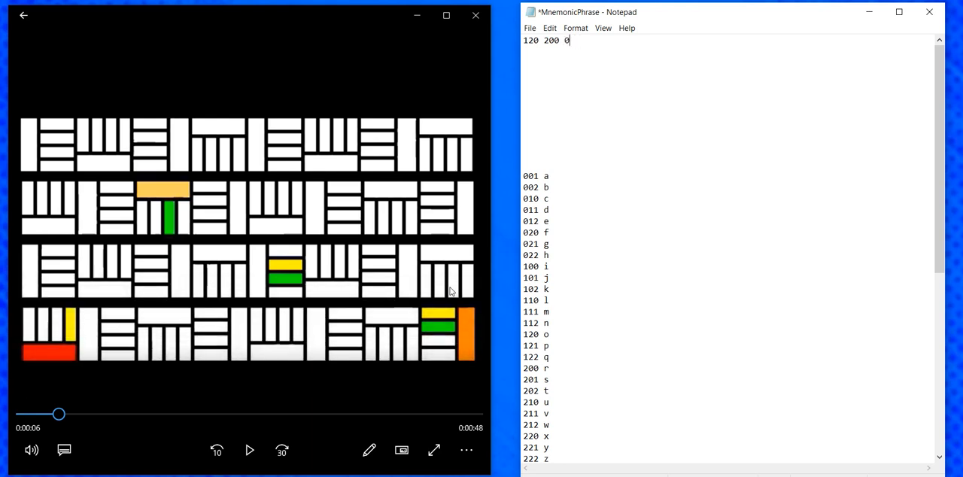
text(021)
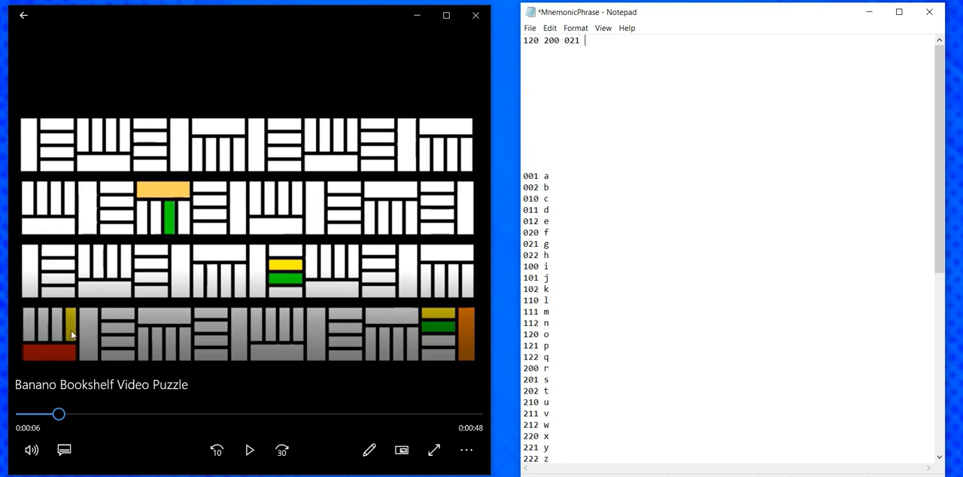
text(001)
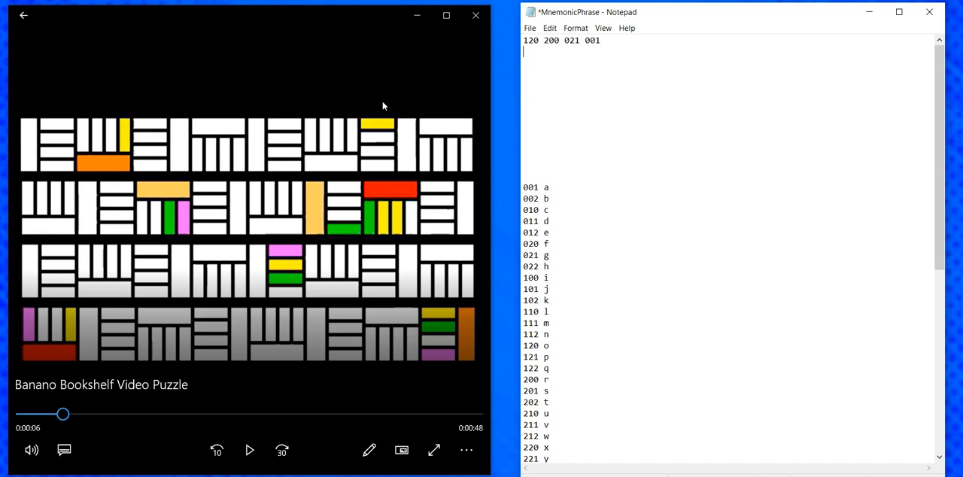
mouse_move(384, 142)
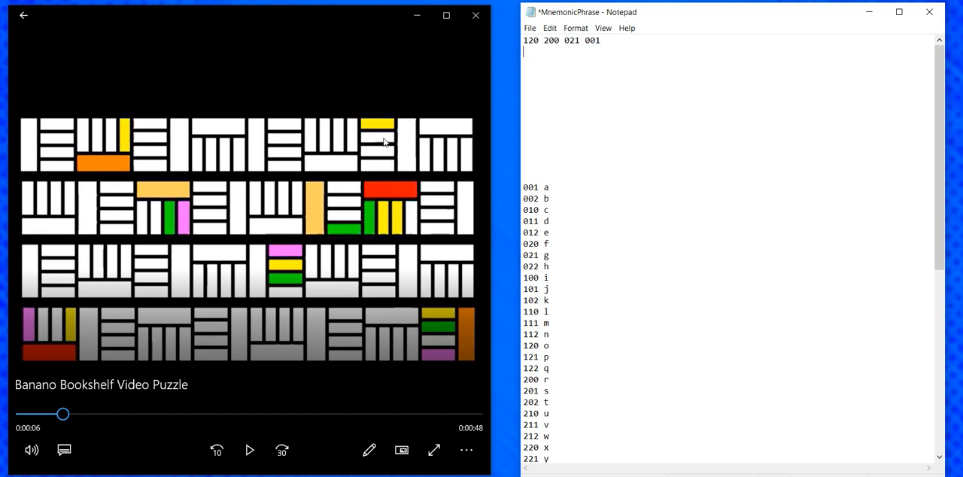
text(001)
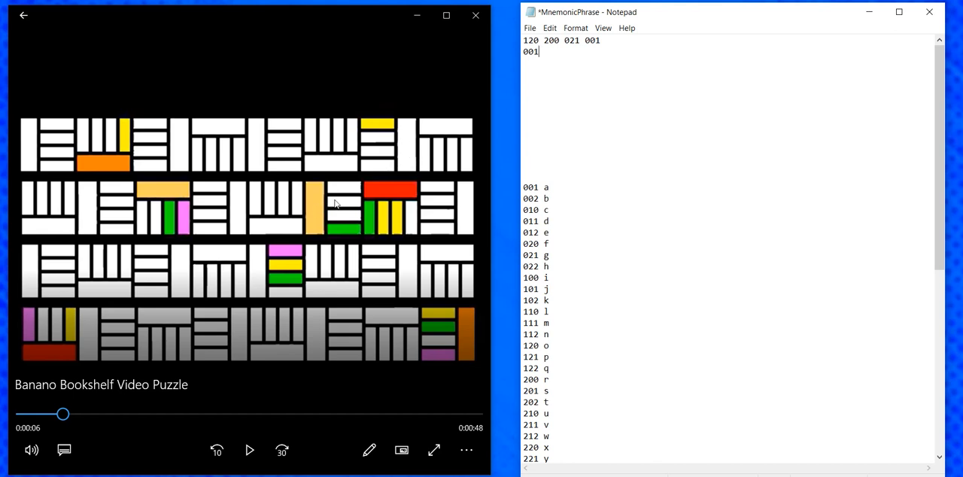
text(002)
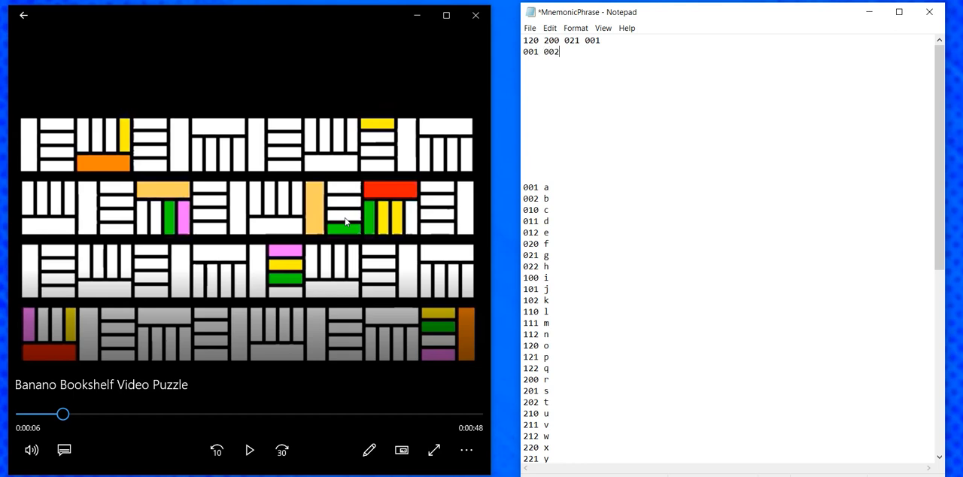
mouse_move(119, 141)
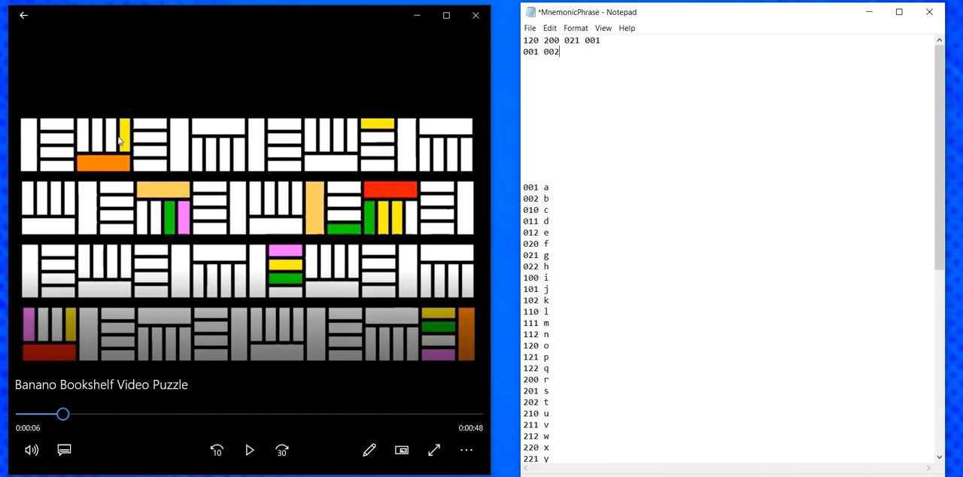
text(001)
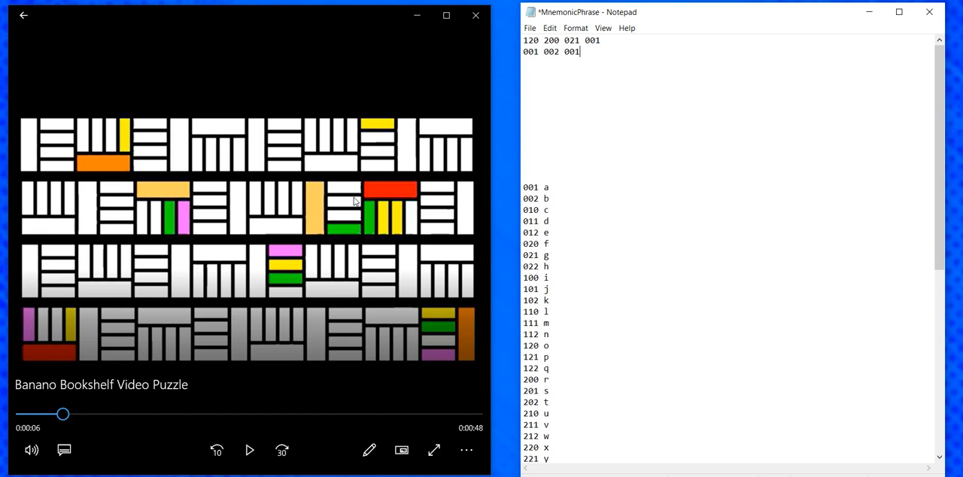
mouse_move(368, 224)
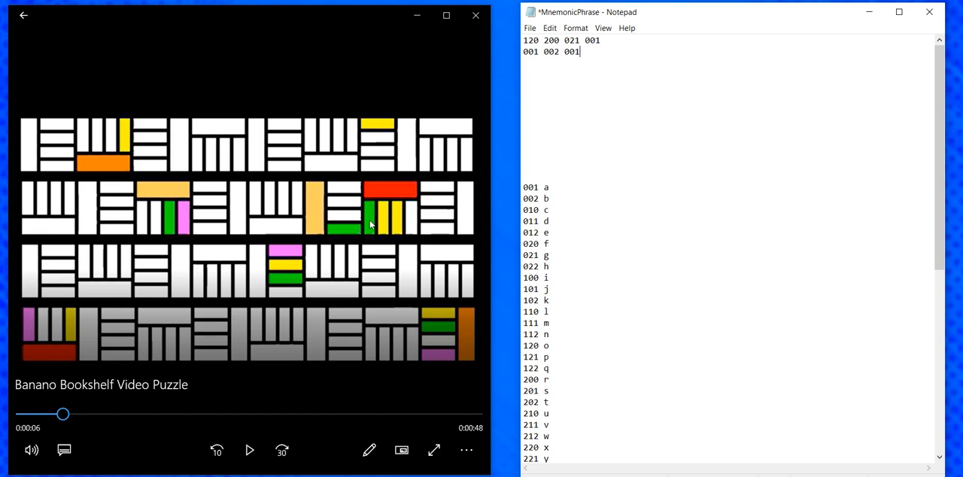
text(112)
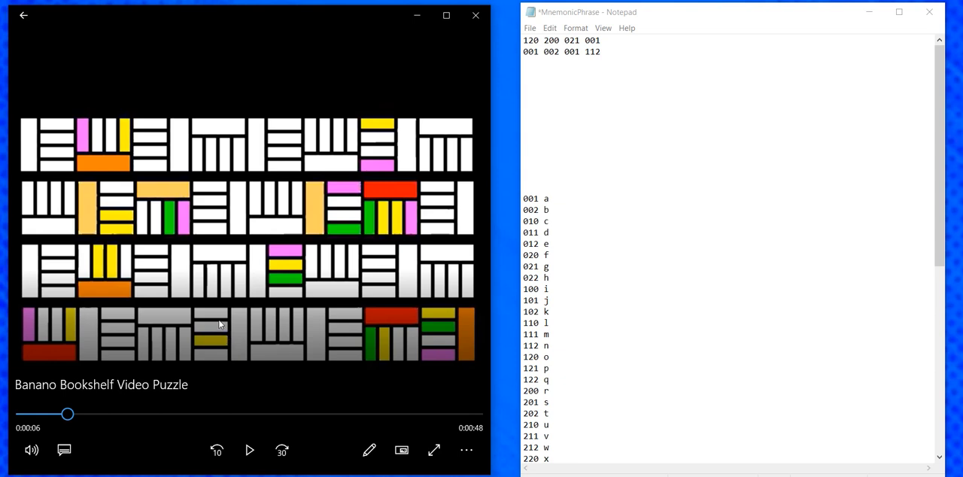
text(1)
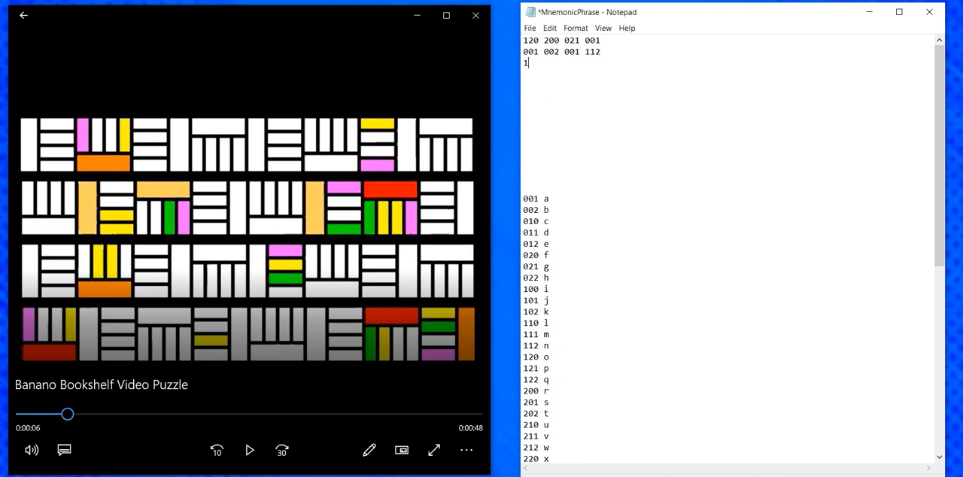
text(00)
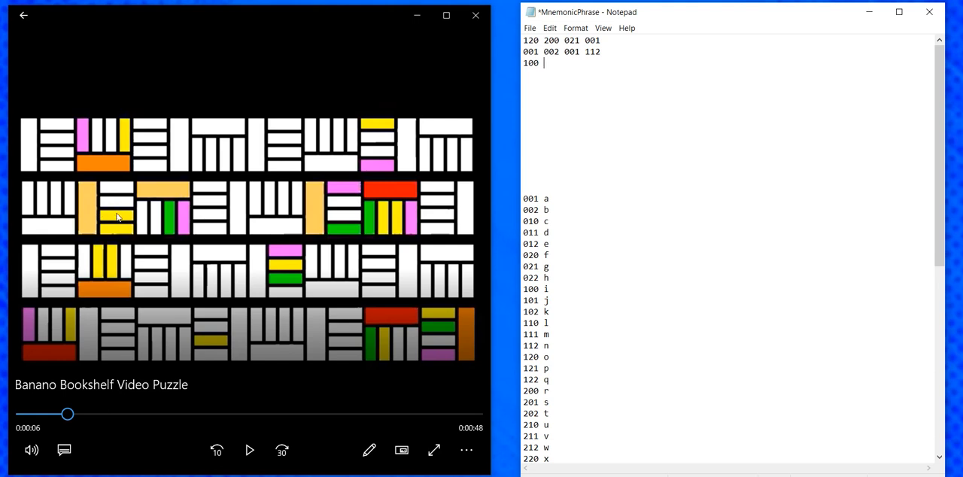
text(011 11)
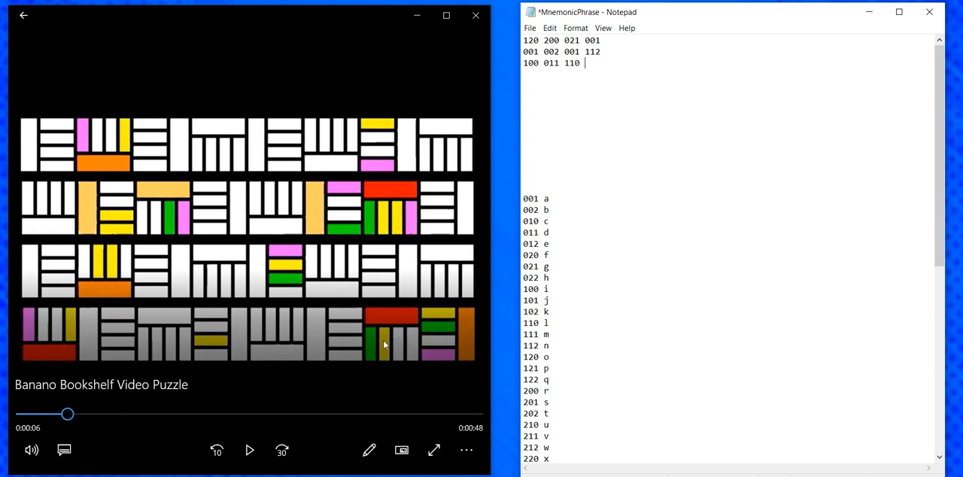
text(012)
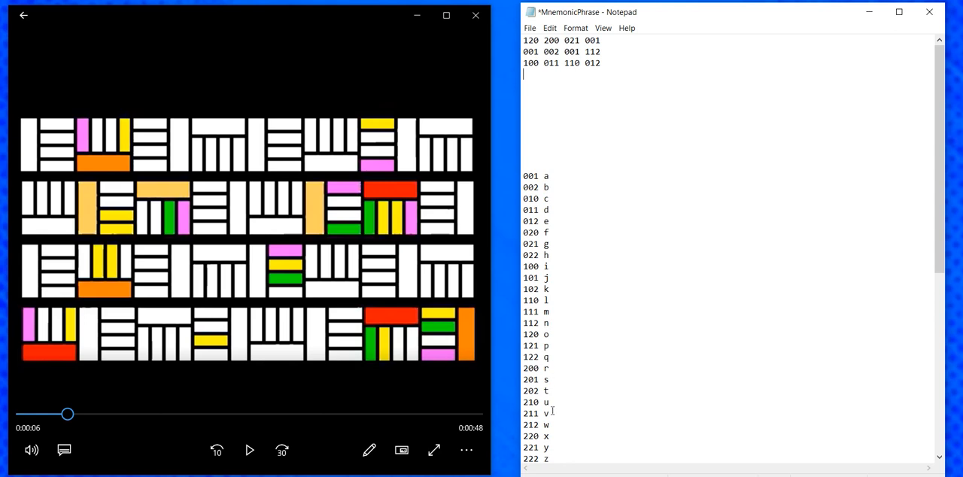
mouse_move(536, 458)
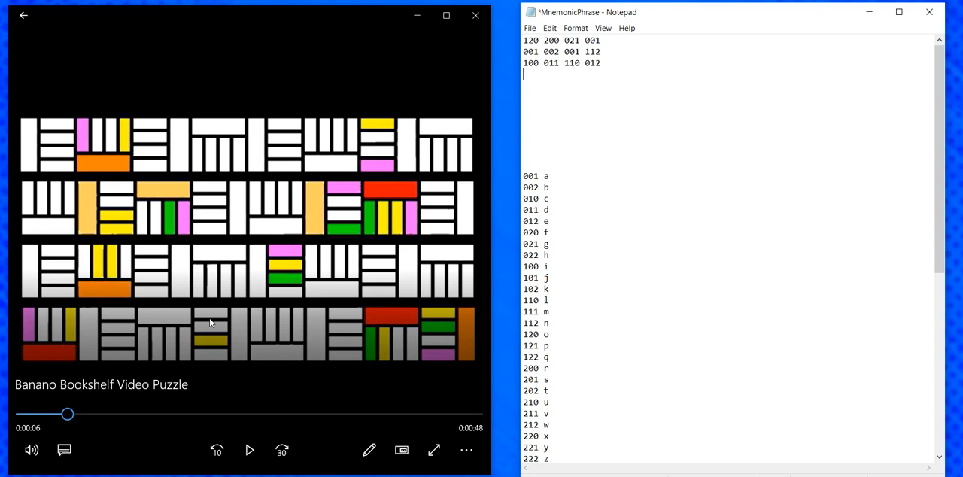
mouse_move(118, 211)
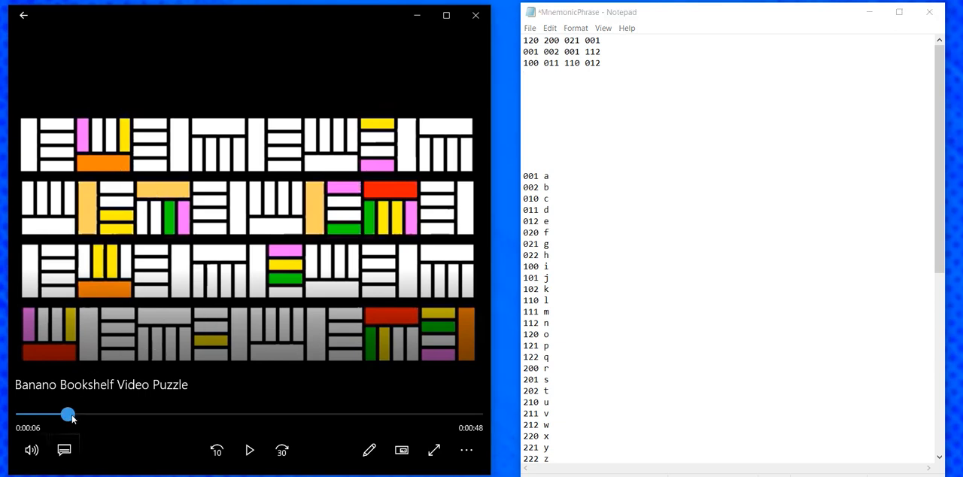
drag(68, 414, 77, 414)
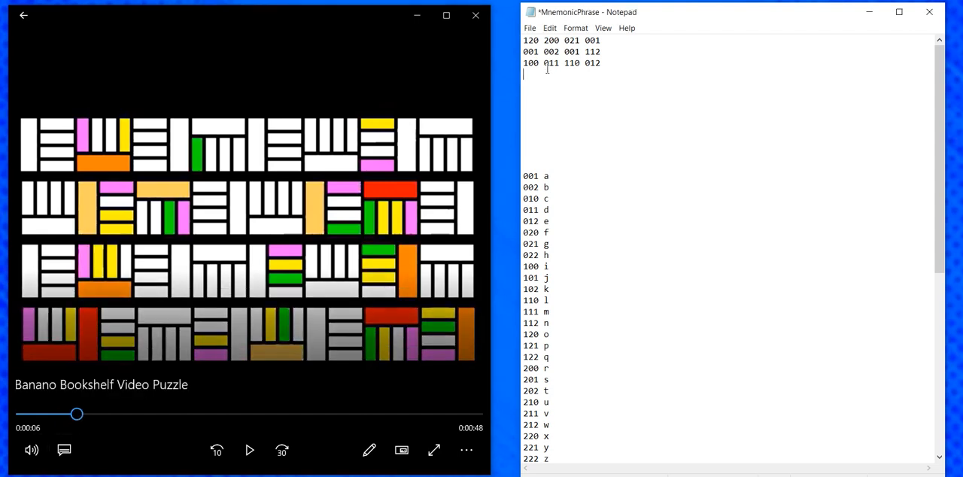
text(002)
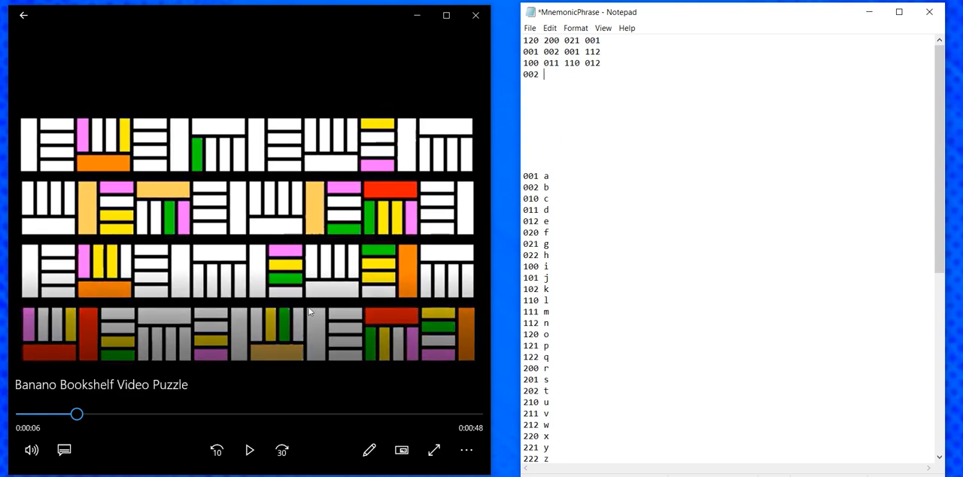
text(120)
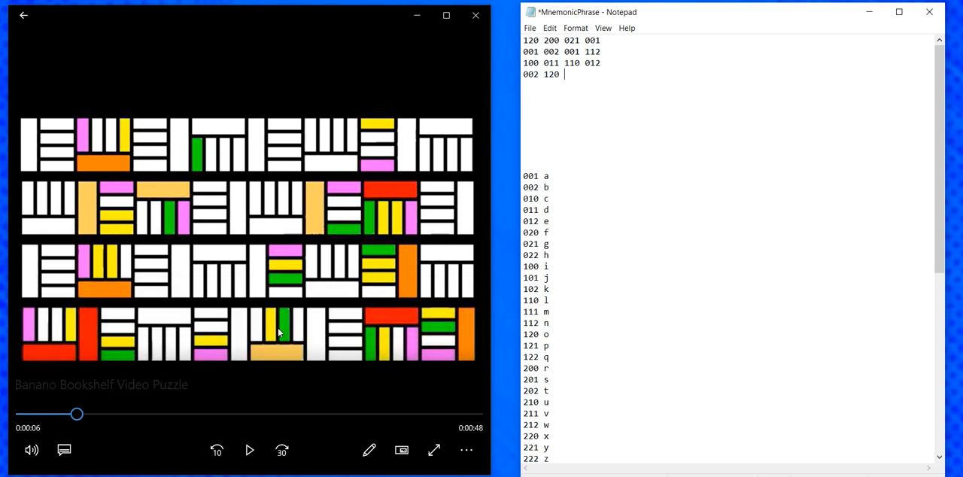
text(112)
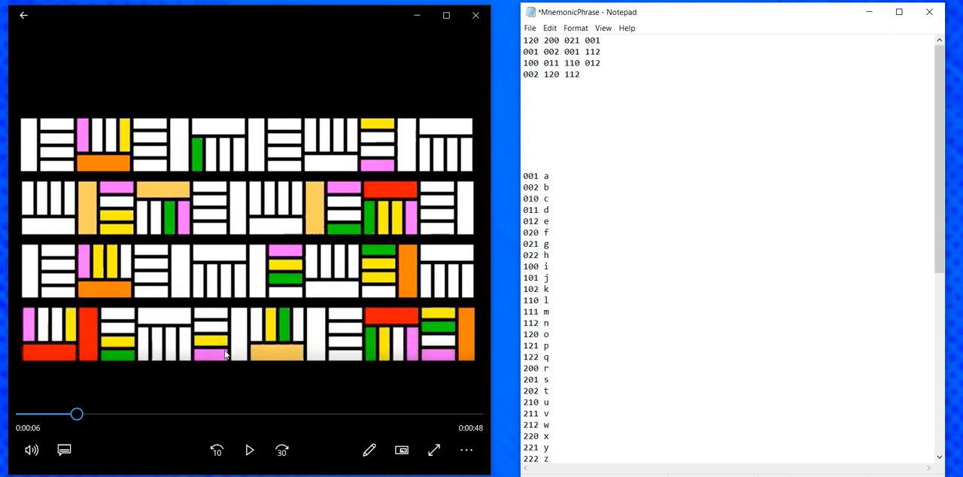
text(012)
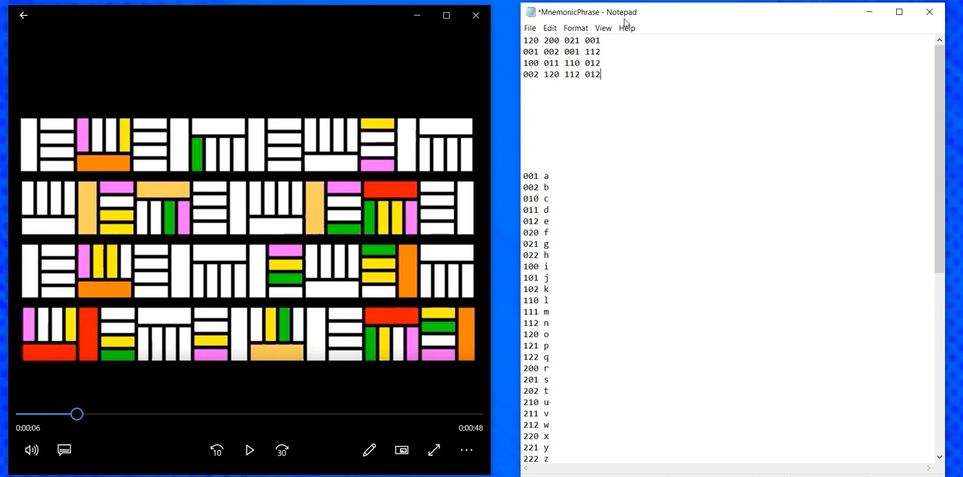
mouse_move(541, 41)
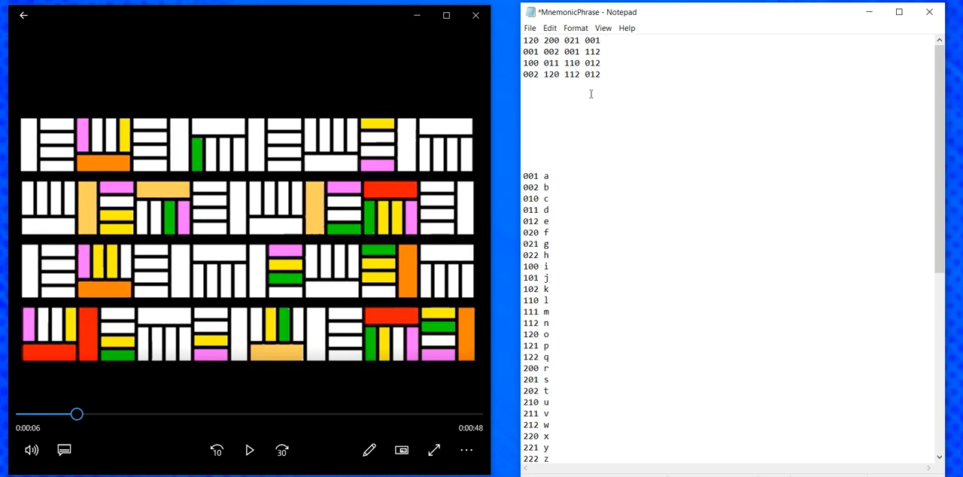
Write prefix ORGA and word ORGAN at the end of the first code line
click(604, 40)
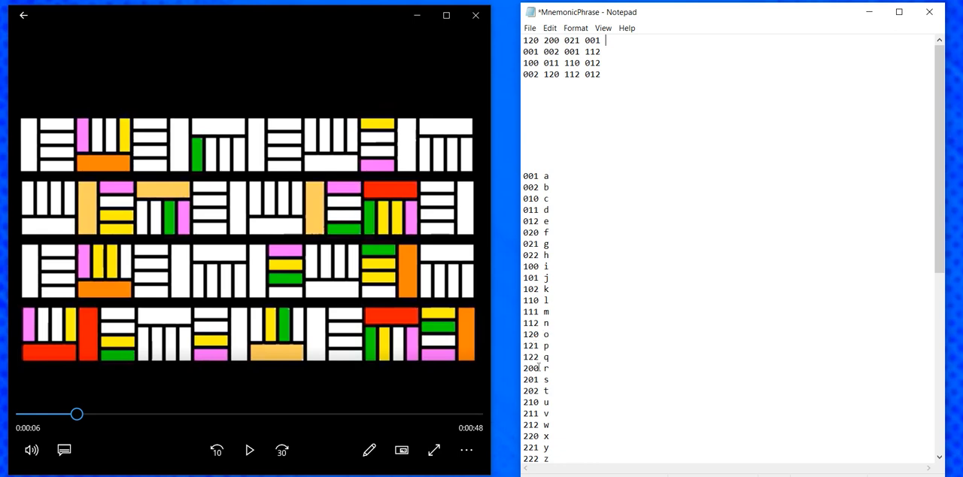
mouse_move(555, 281)
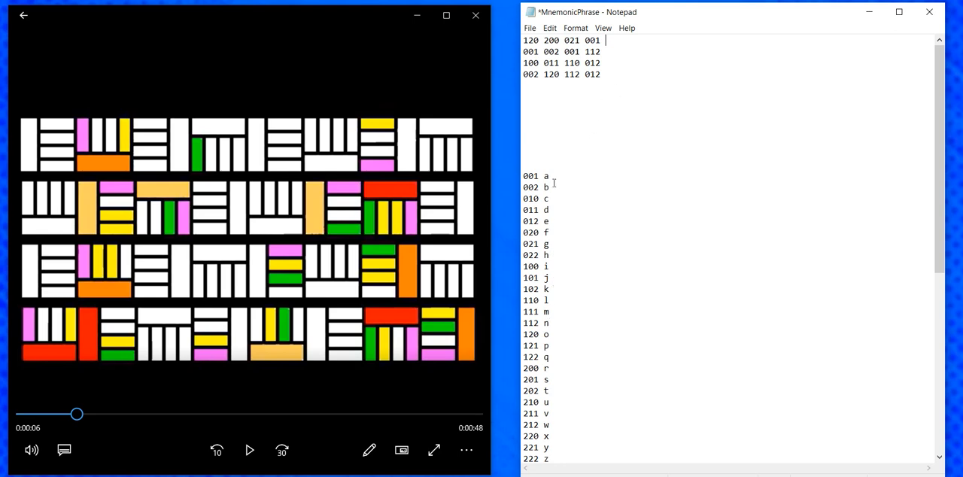
text(ORGA)
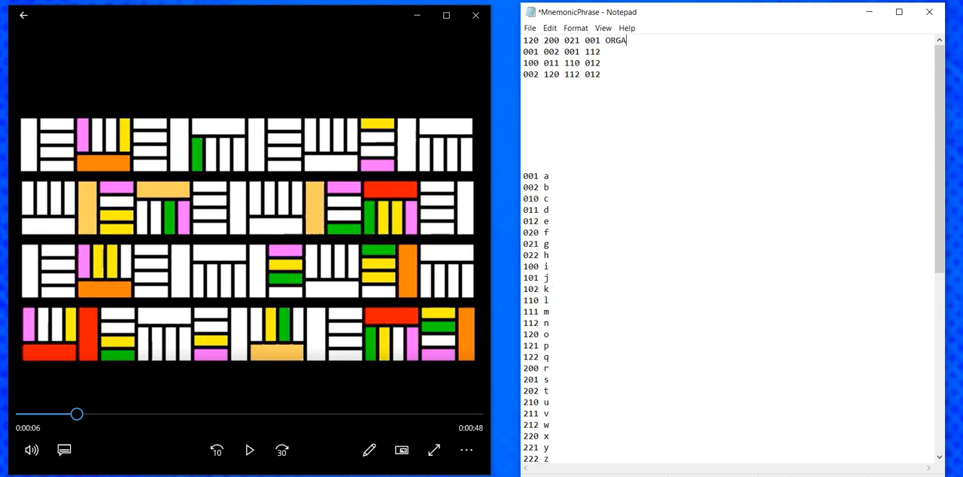
text(N)
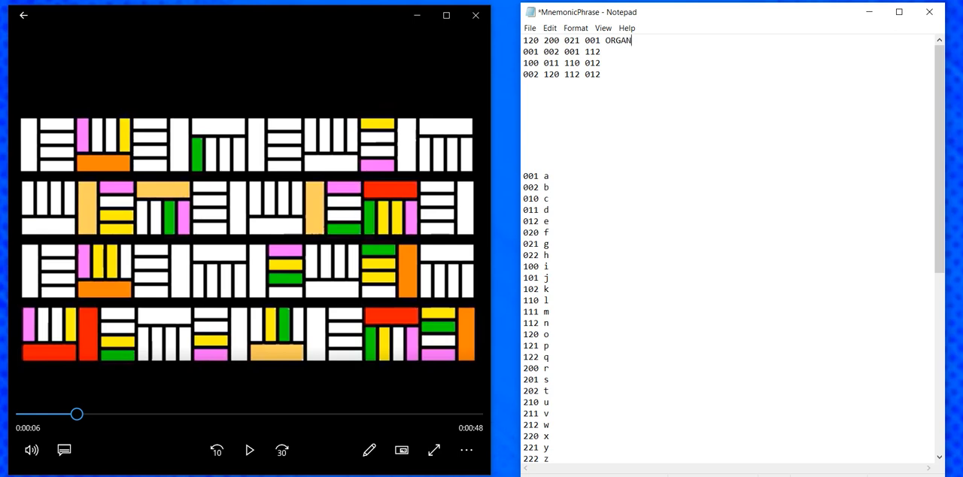
key(Backspace)
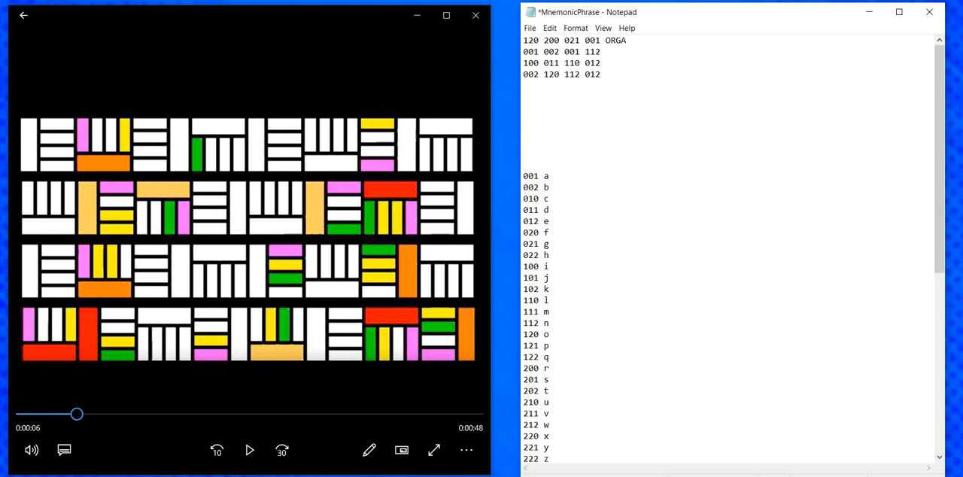
text(ORGAN)
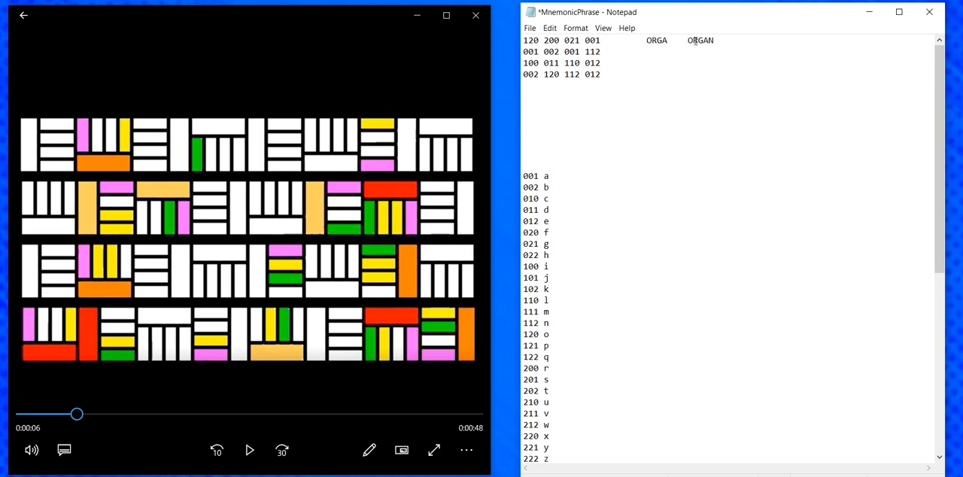
double_click(700, 40)
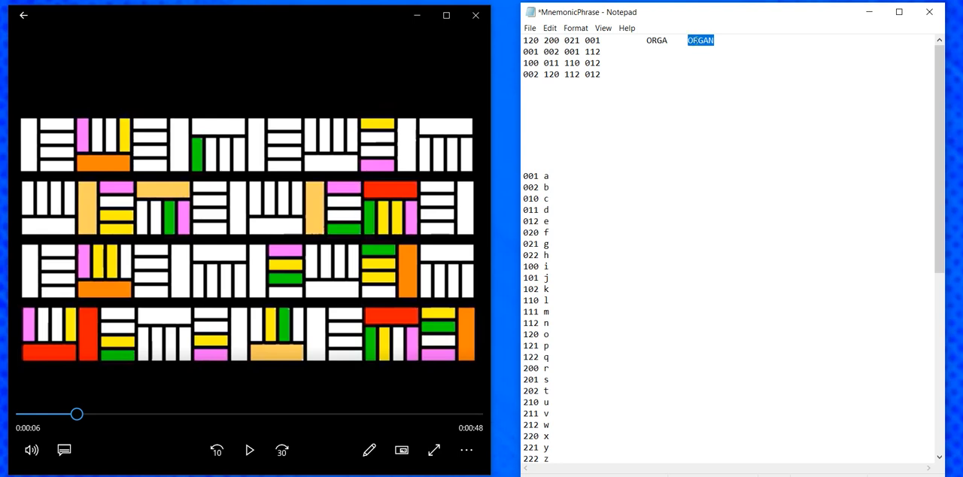
click(541, 68)
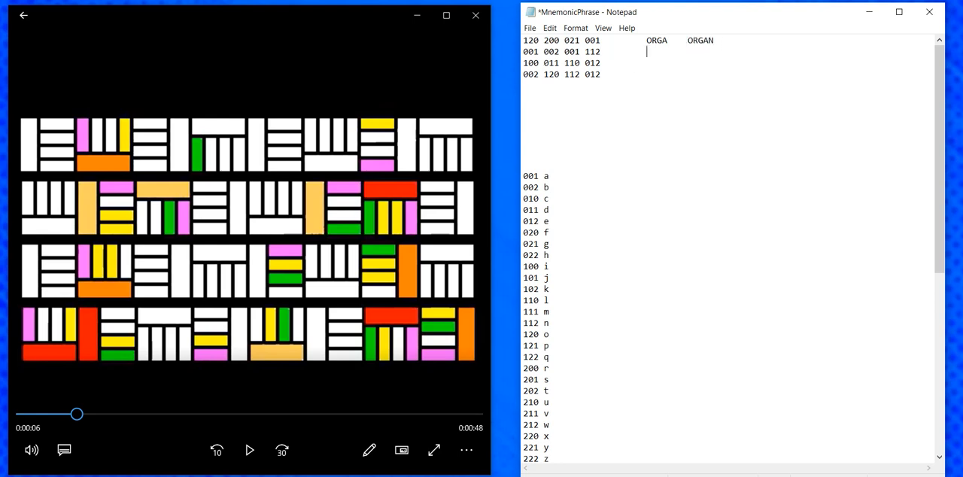
Add ABAN/ABANDON to line two and IDLE/IDLE to line three
text(AB)
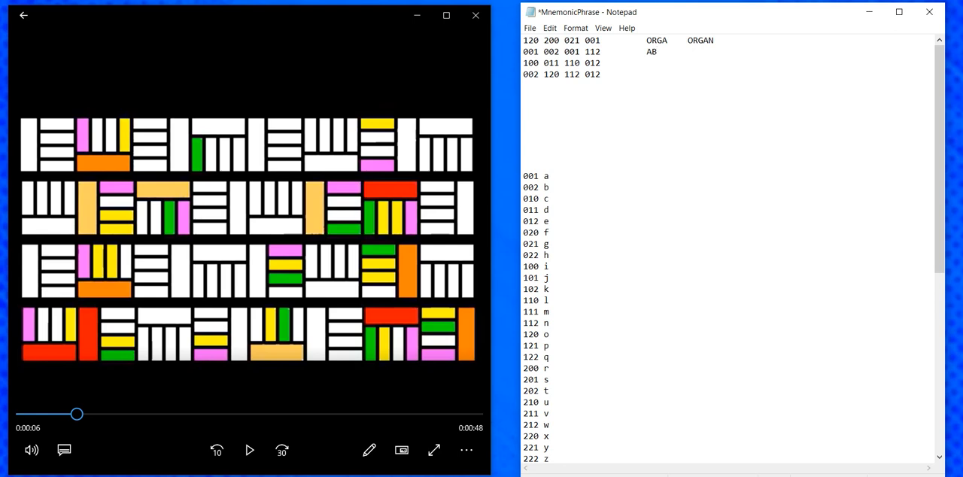
text(AN    ABANDON)
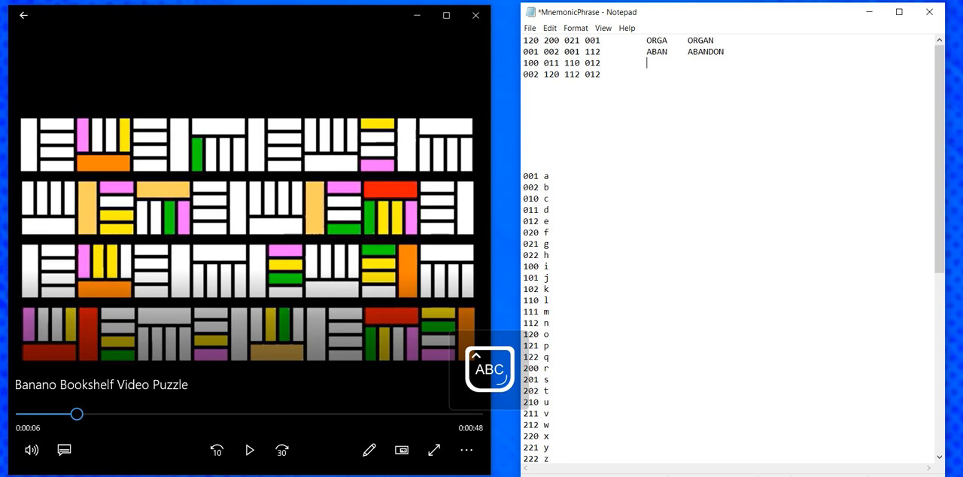
text(i)
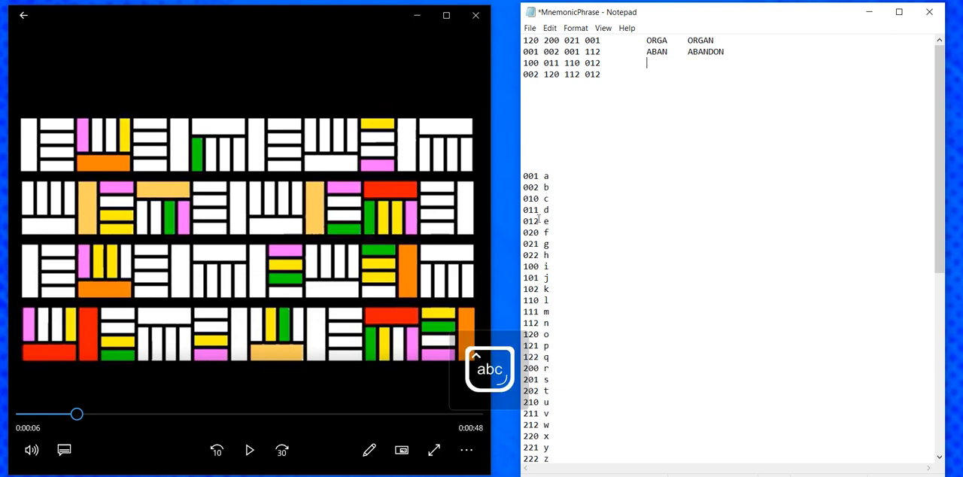
text(ID)
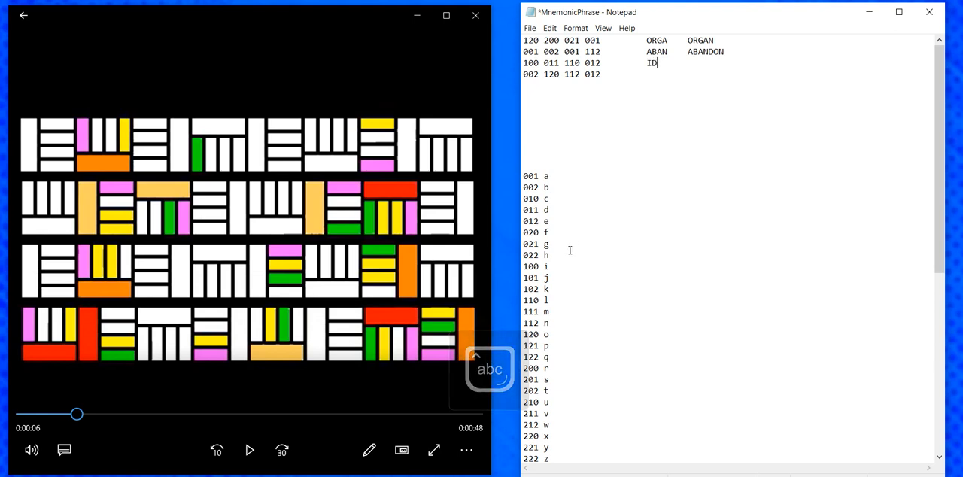
text(L)
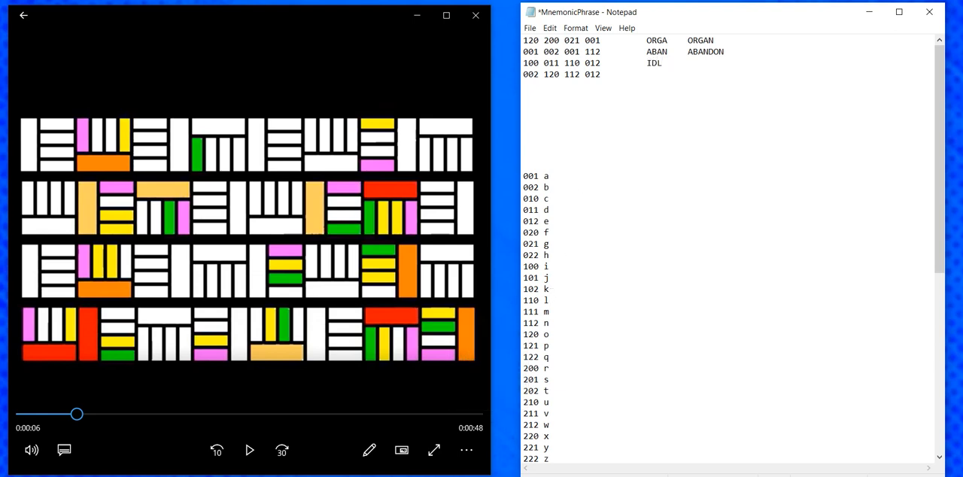
text(E)
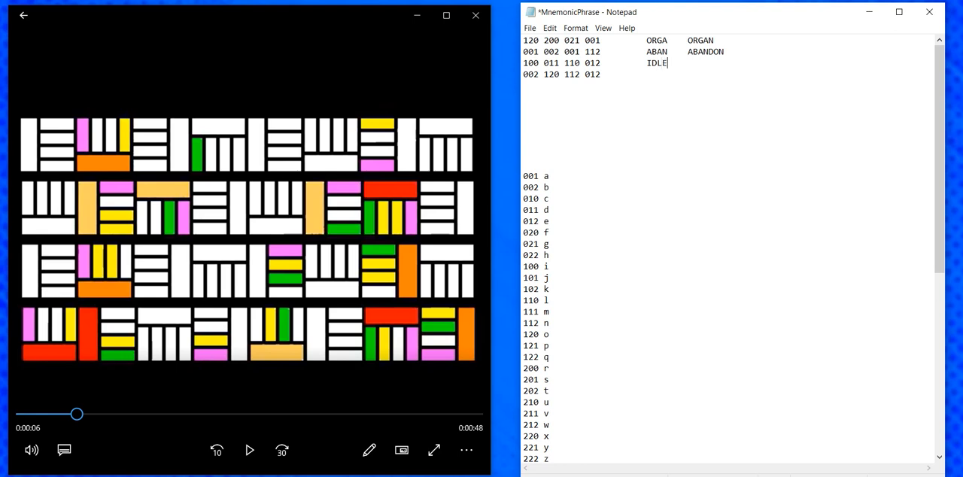
text(IDLE)
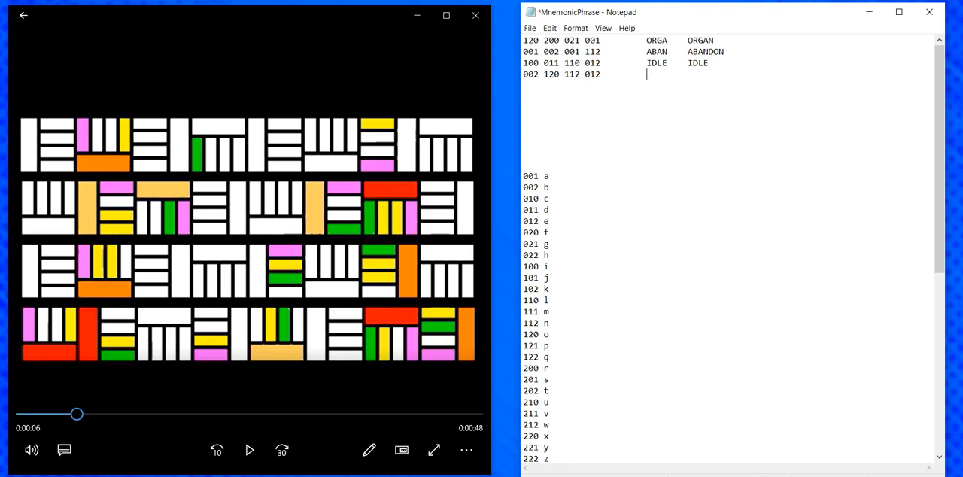
Add the prefix BONE to the fourth code line
text(B)
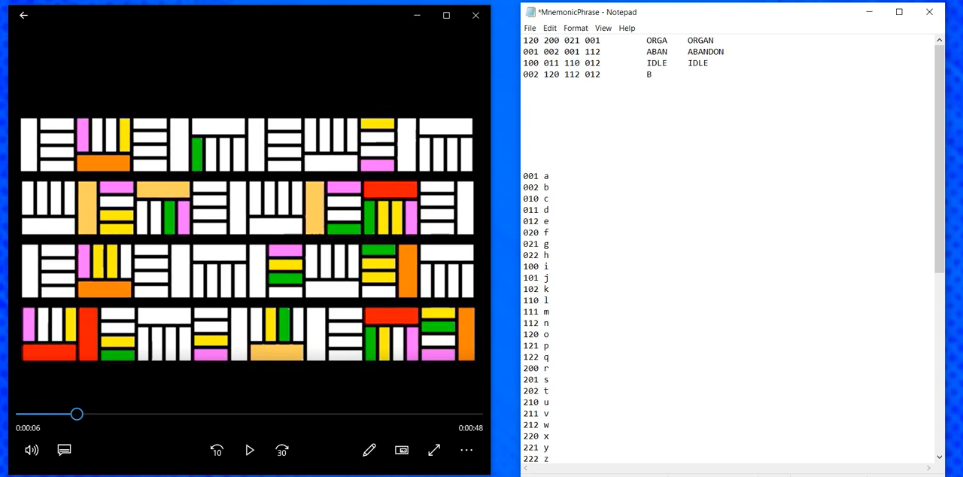
text(O)
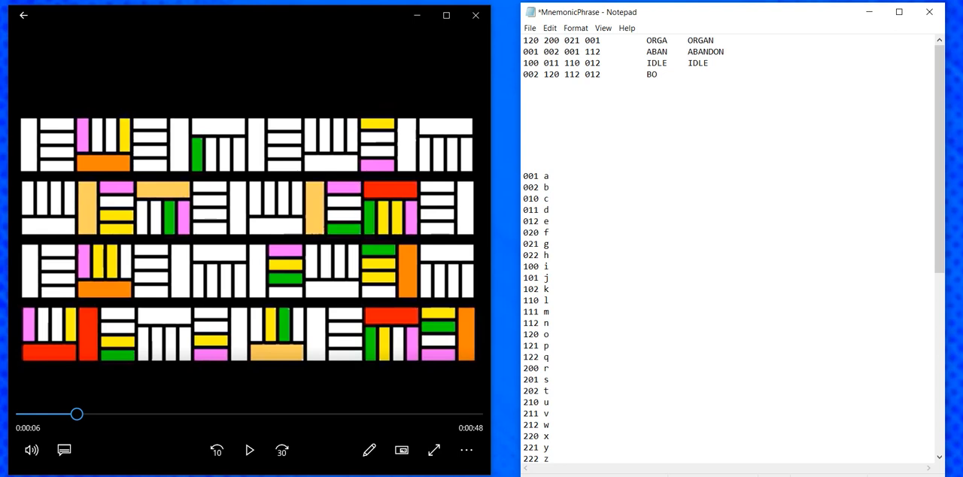
text(N)
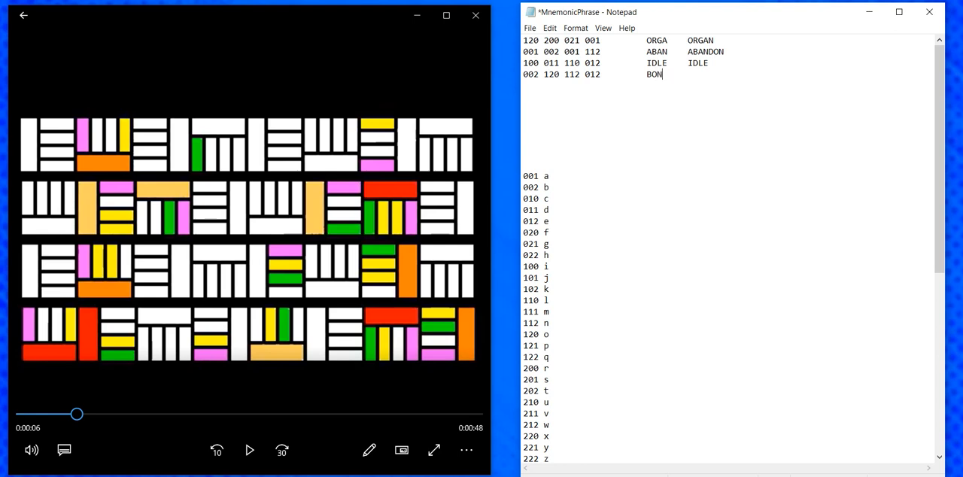
text(E)
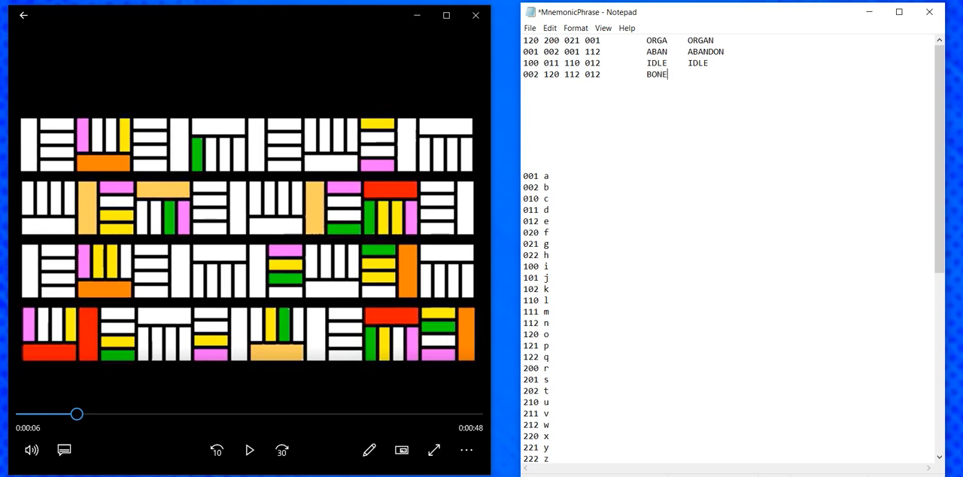
text(BON)
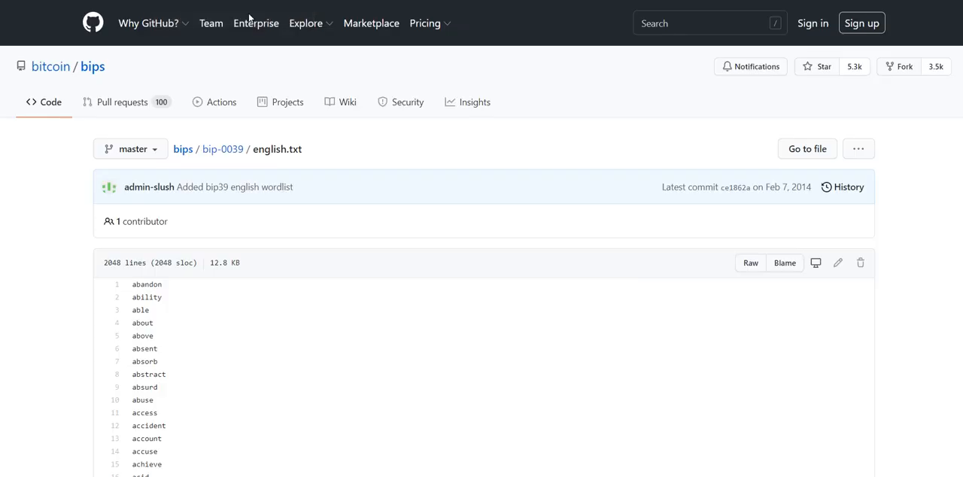
mouse_move(334, 171)
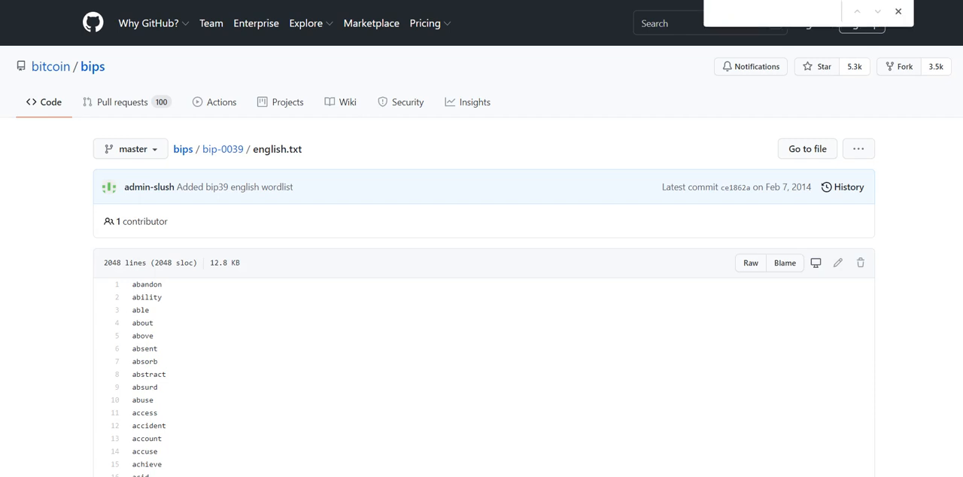
Search the BIP39 wordlist for ORGA, IDLE and BONE to confirm the full words
text(ORGA)
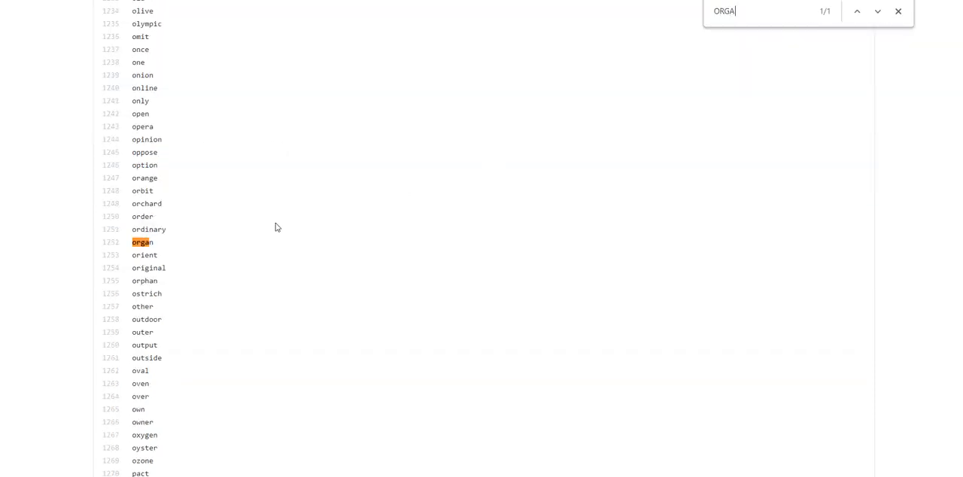
mouse_move(125, 247)
text(ABAN)
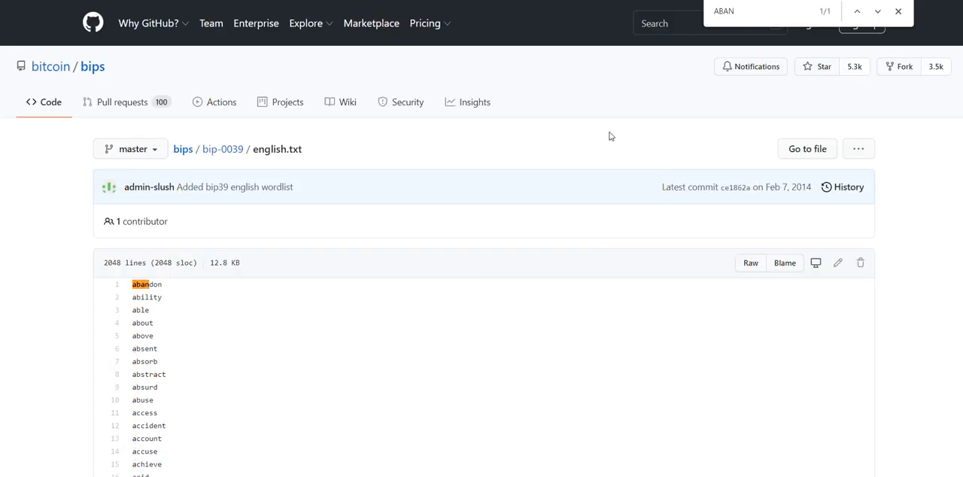
mouse_move(165, 286)
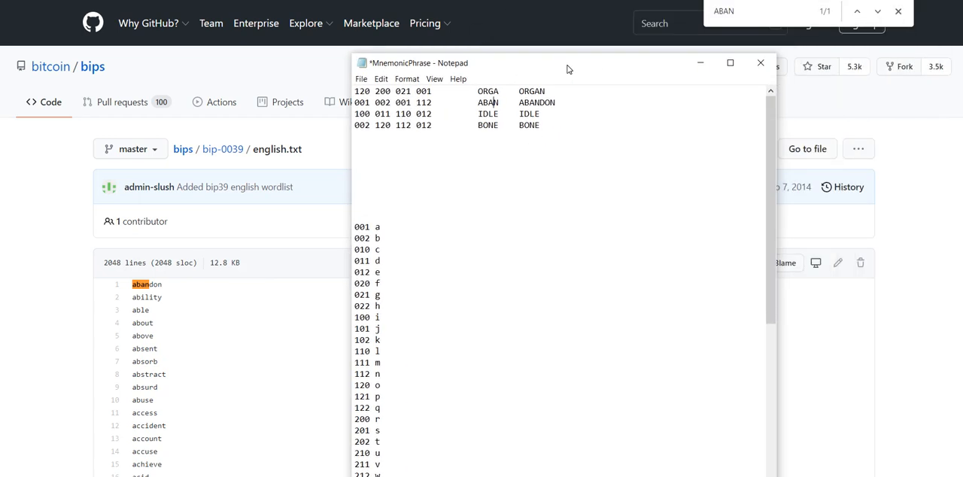
click(760, 63)
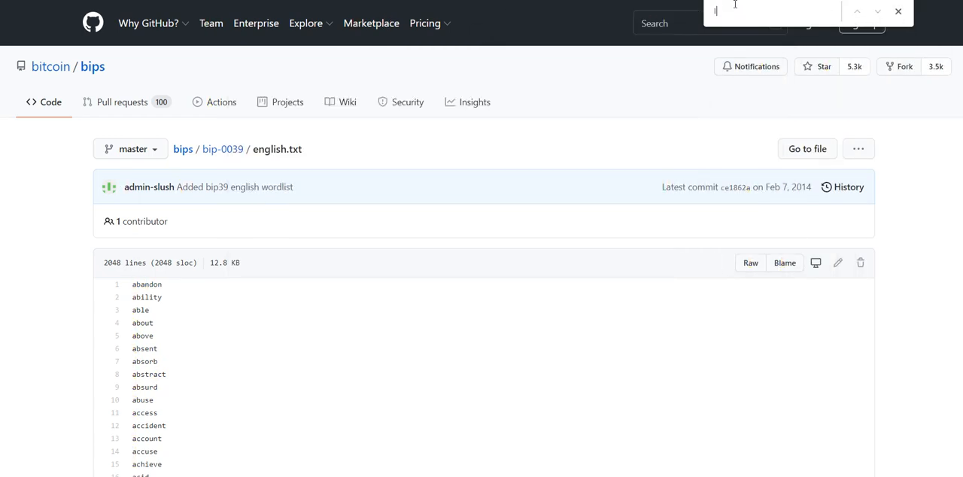
text(IDLE)
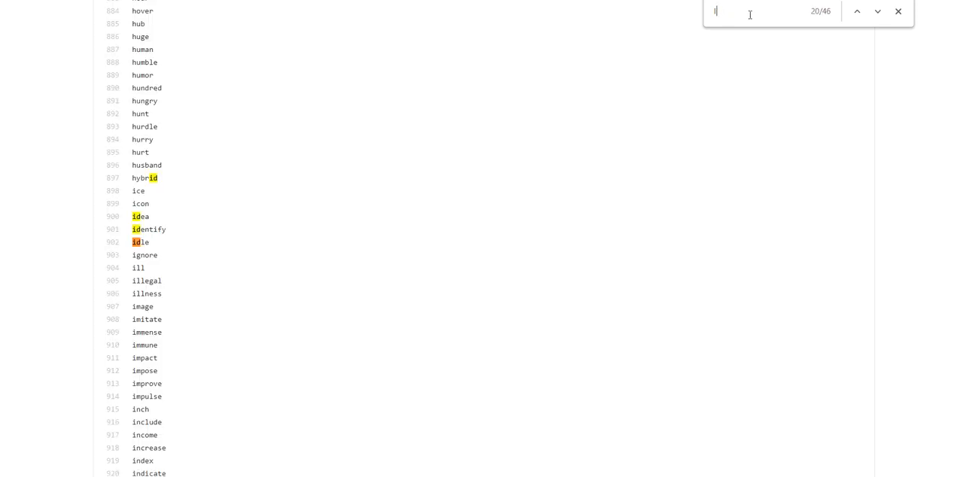
text(BONE)
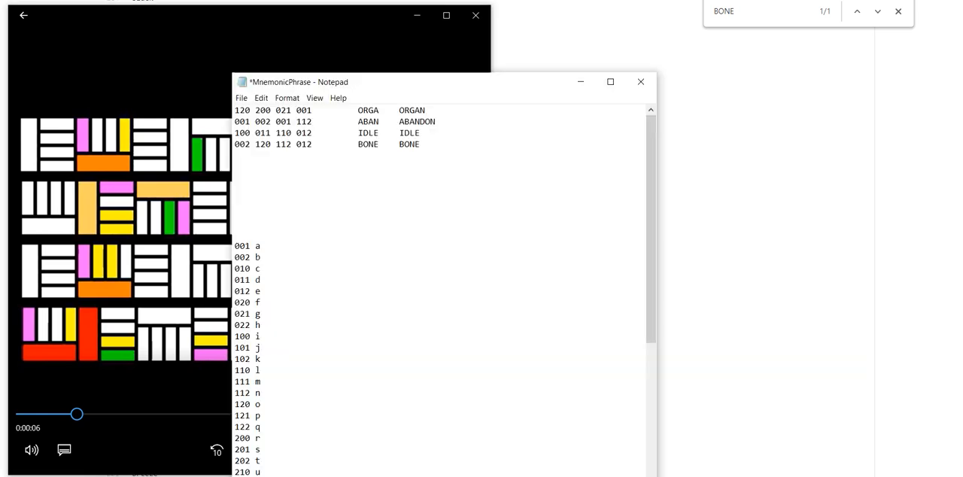
mouse_move(444, 166)
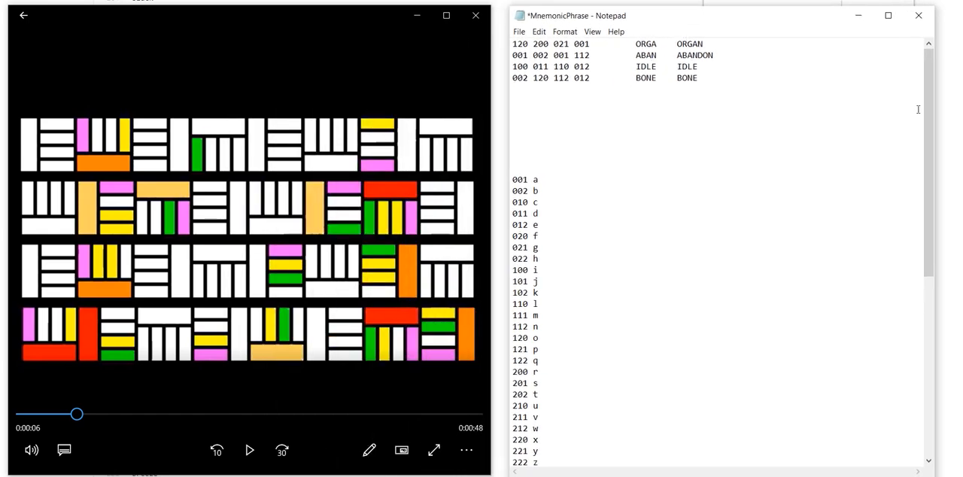
Scroll Notepad to the full 24-line table, ORGAN through SQUARE, and clear the selection
scroll(down, 3)
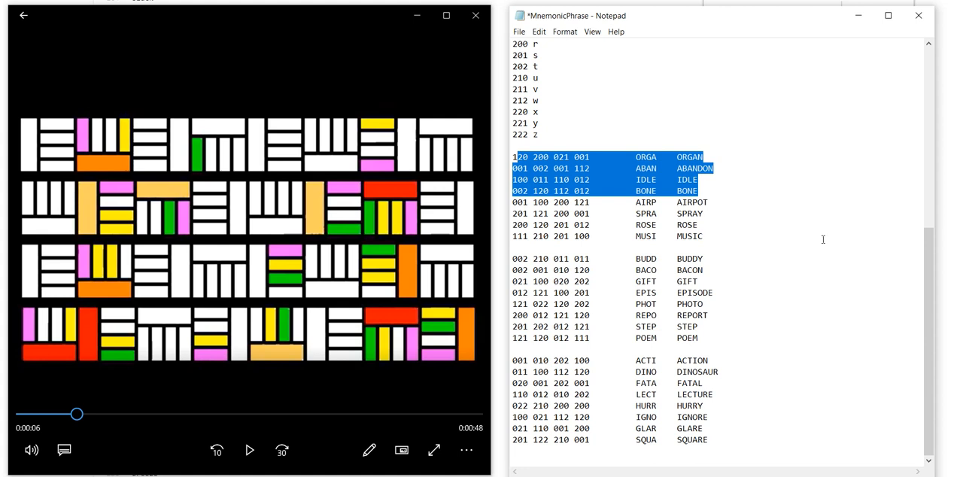
click(921, 350)
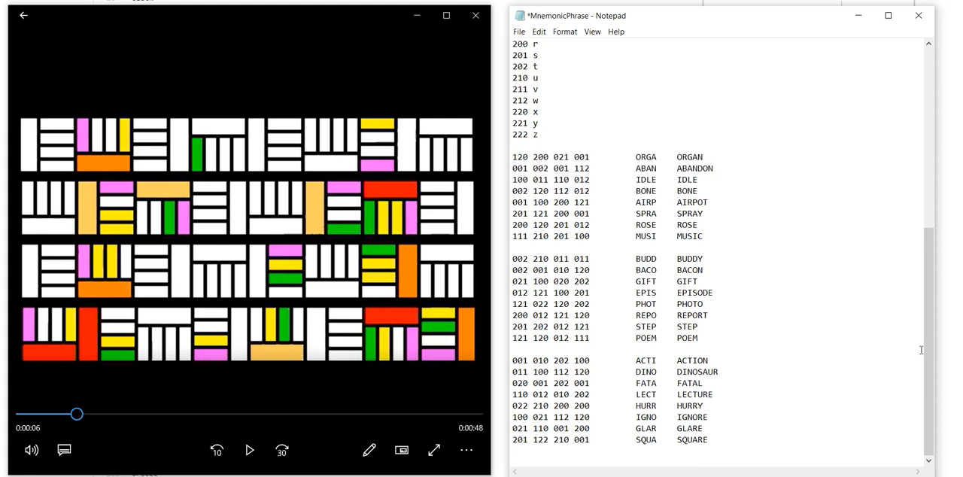